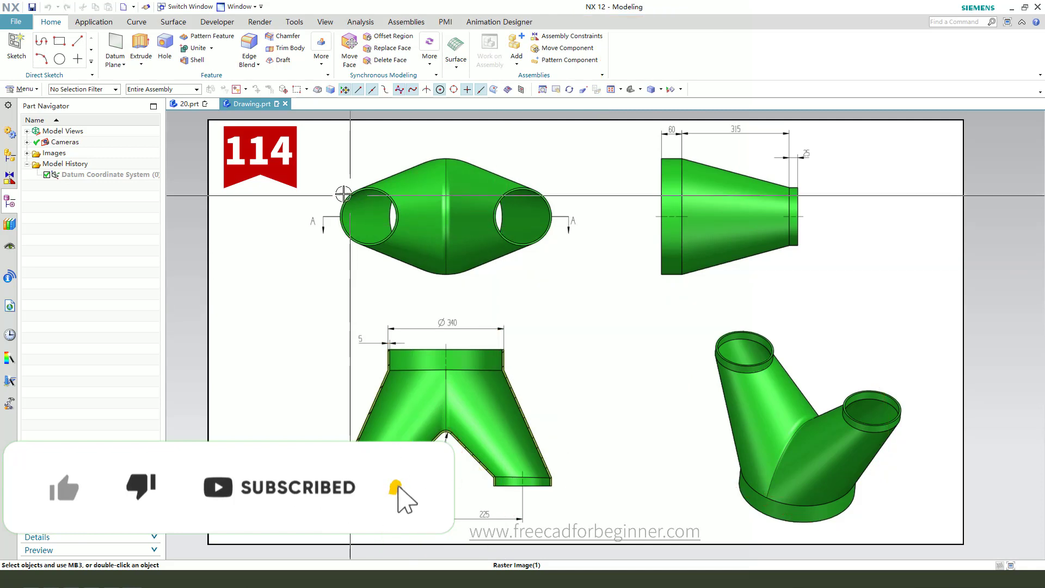
Switch from Drawing.prt to the empty 20.prt part showing only the datum axes.
{"action": "left_click", "coordinate": [188, 103]}
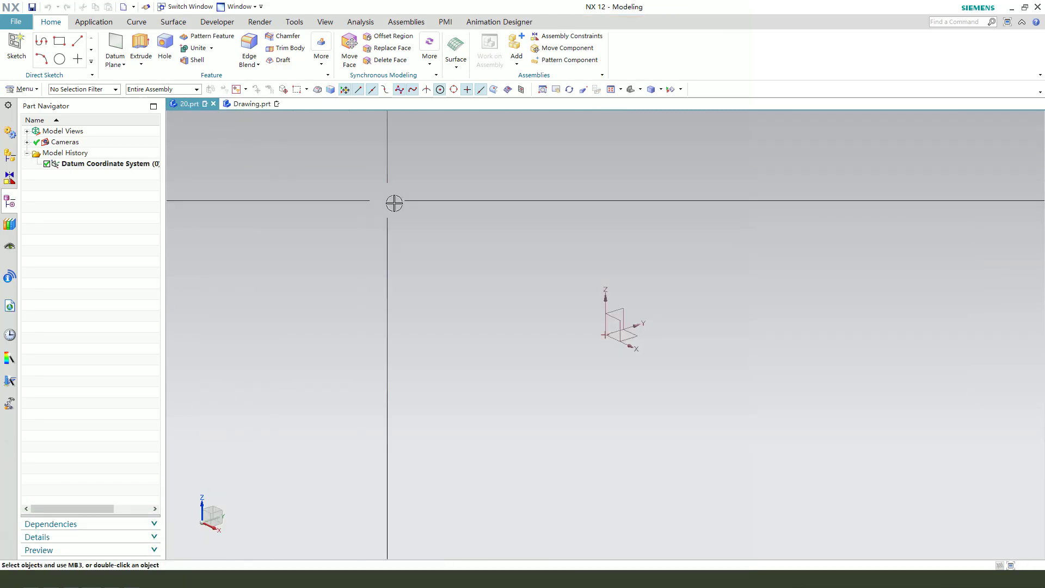
{"action": "mouse_move", "coordinate": [373, 245]}
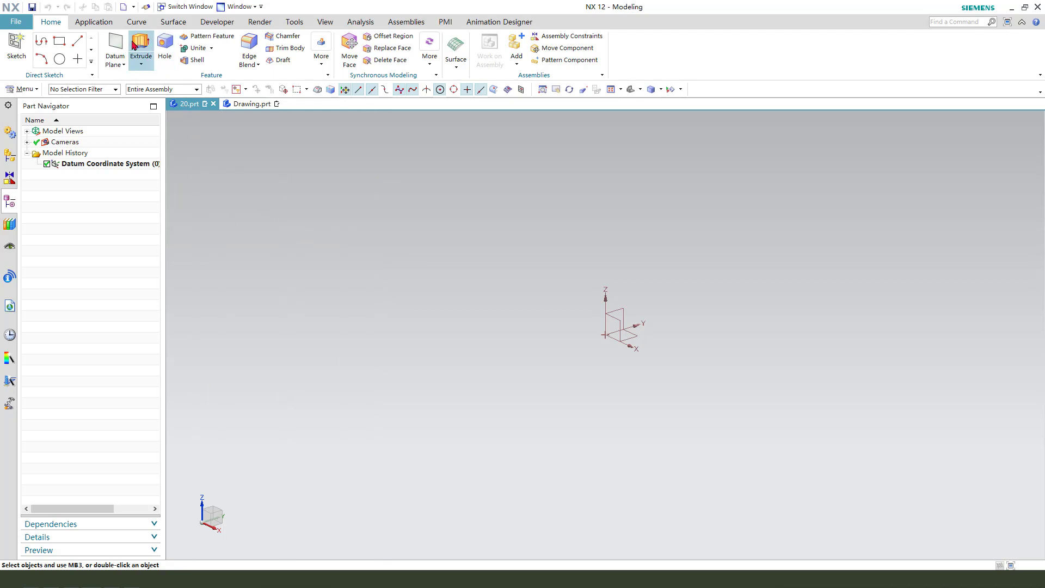
Sketch a circle centred on the origin and dimension it to 340 mm diameter.
{"action": "left_click", "coordinate": [114, 50]}
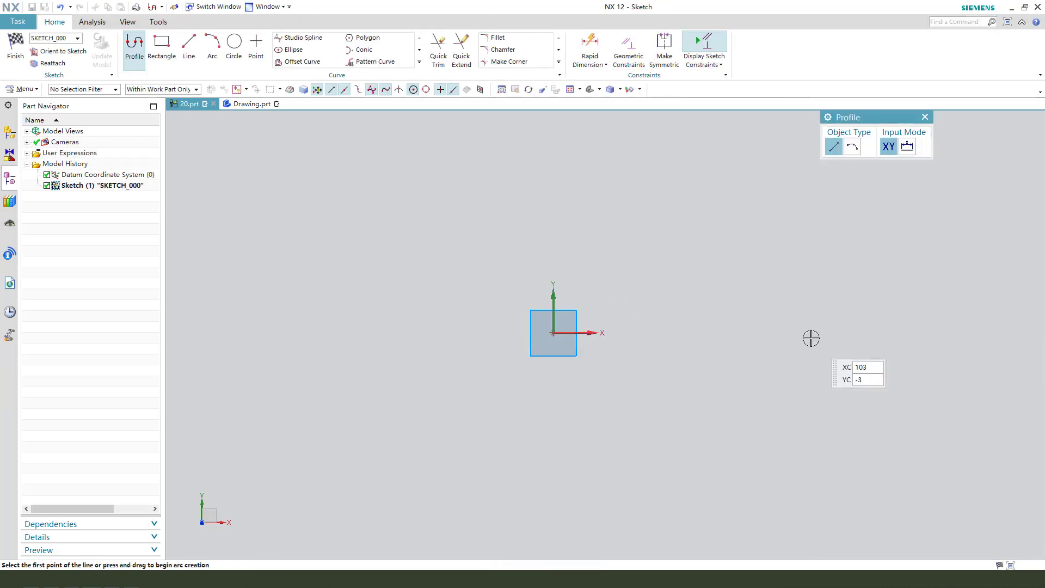
{"action": "left_click", "coordinate": [234, 45]}
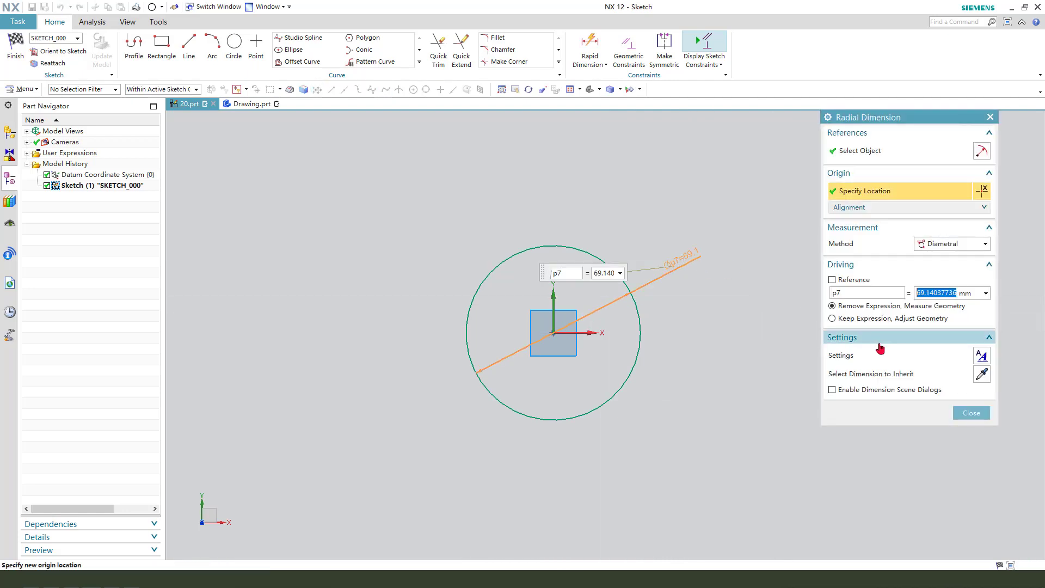
{"action": "type", "text": "340"}
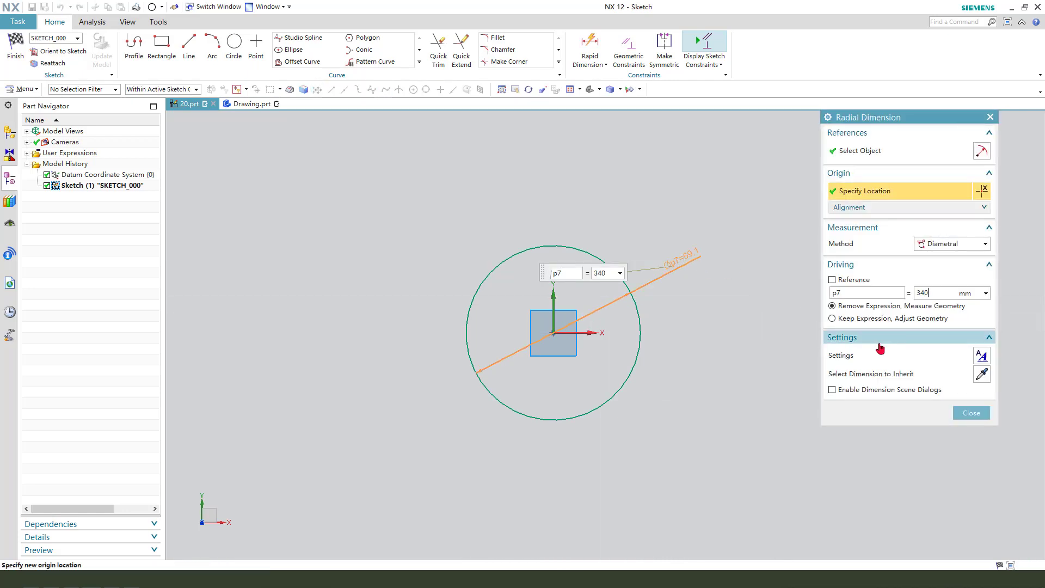
{"action": "left_click", "coordinate": [971, 412]}
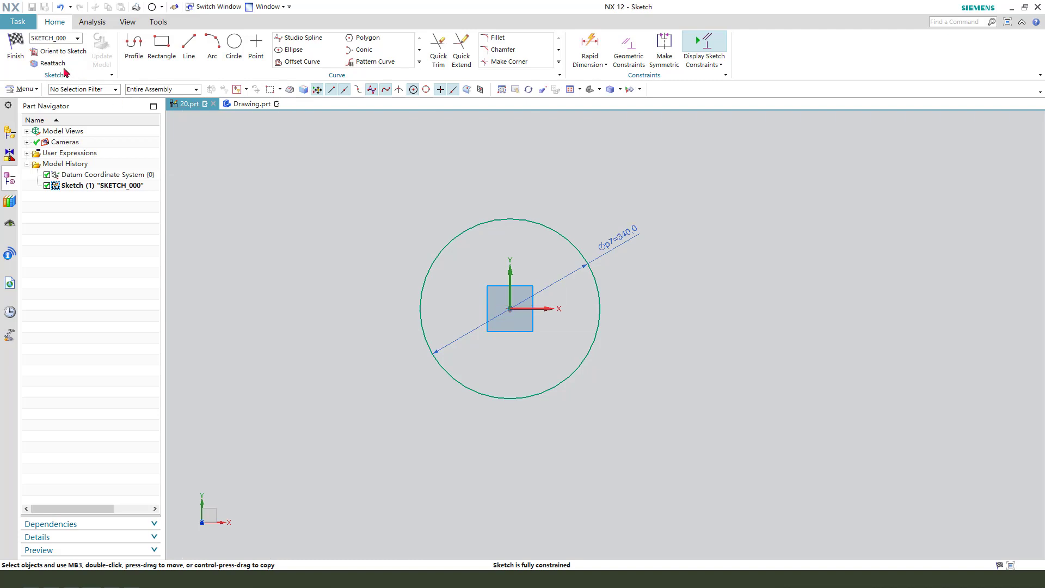
Finish the sketch and extrude the 340 circle 315 mm into a solid cylinder.
{"action": "left_click", "coordinate": [15, 51]}
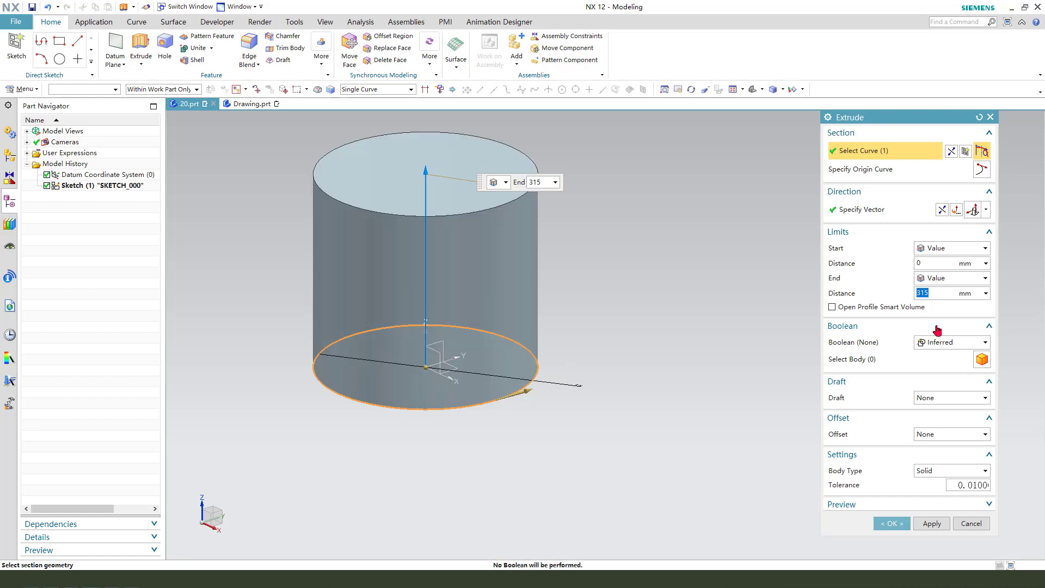
{"action": "left_click", "coordinate": [891, 523]}
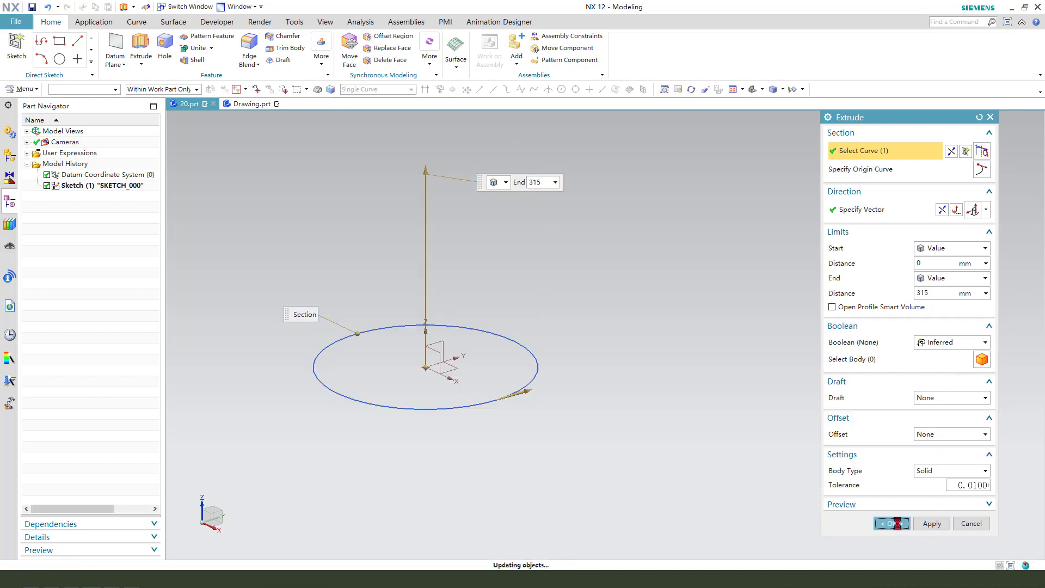
{"action": "left_click", "coordinate": [889, 523]}
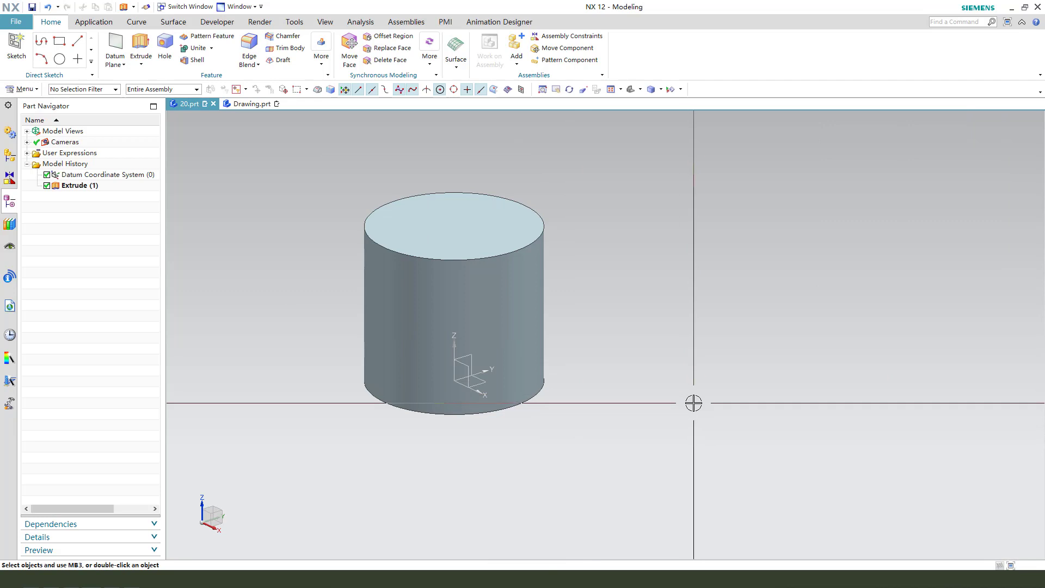
{"action": "mouse_move", "coordinate": [590, 222]}
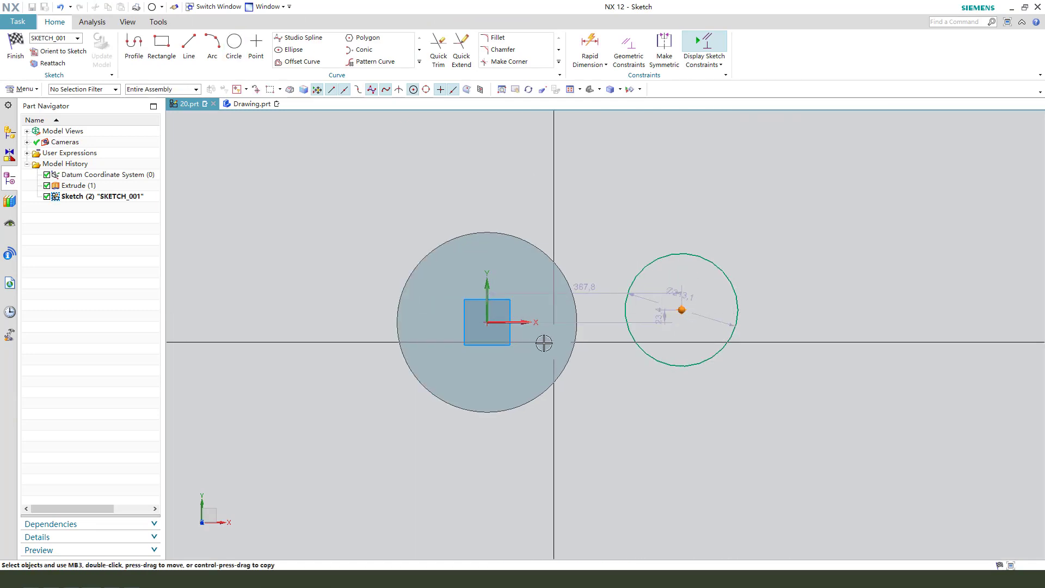
{"action": "mouse_move", "coordinate": [572, 345]}
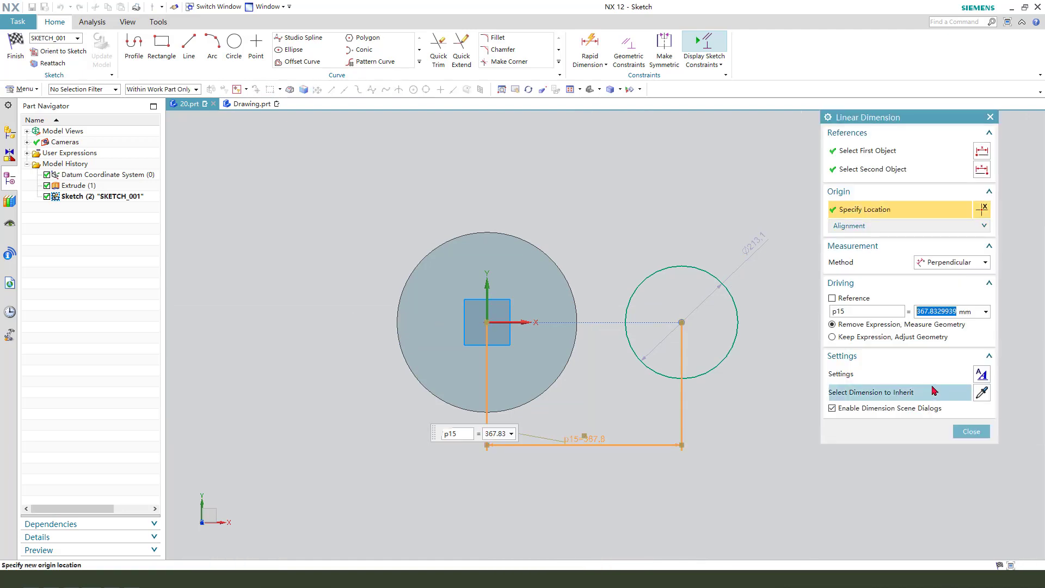
Dimension the top circle 225 mm from the axis and 170 mm diameter, finish the sketch without extruding it.
{"action": "type", "text": "225"}
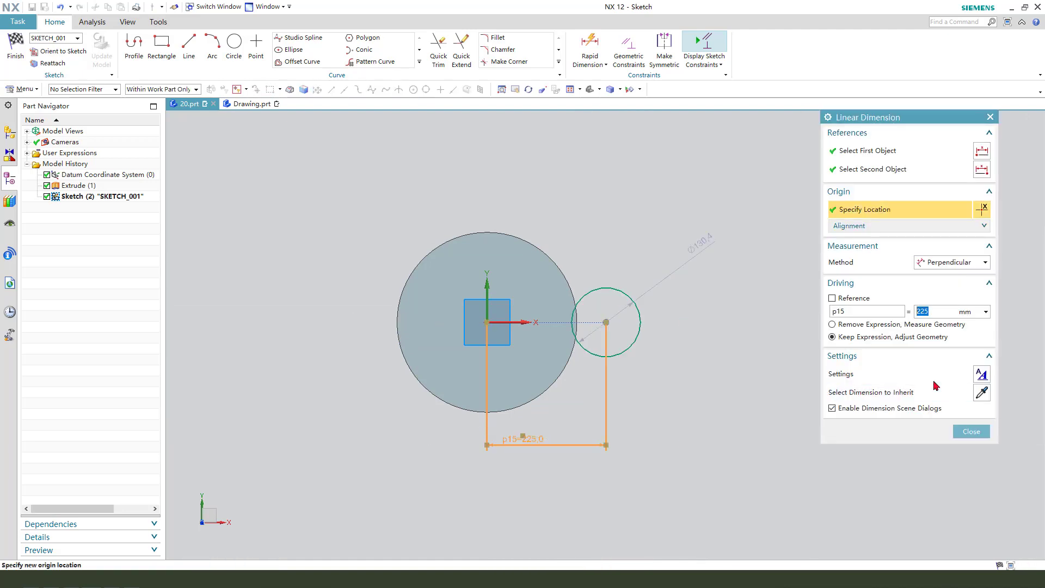
{"action": "left_click", "coordinate": [971, 431]}
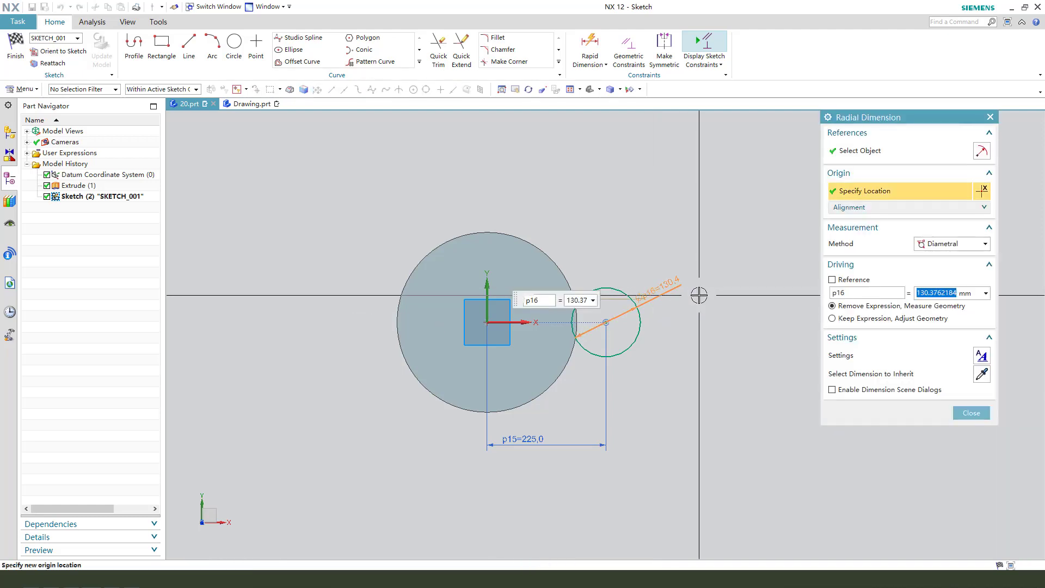
{"action": "type", "text": "170"}
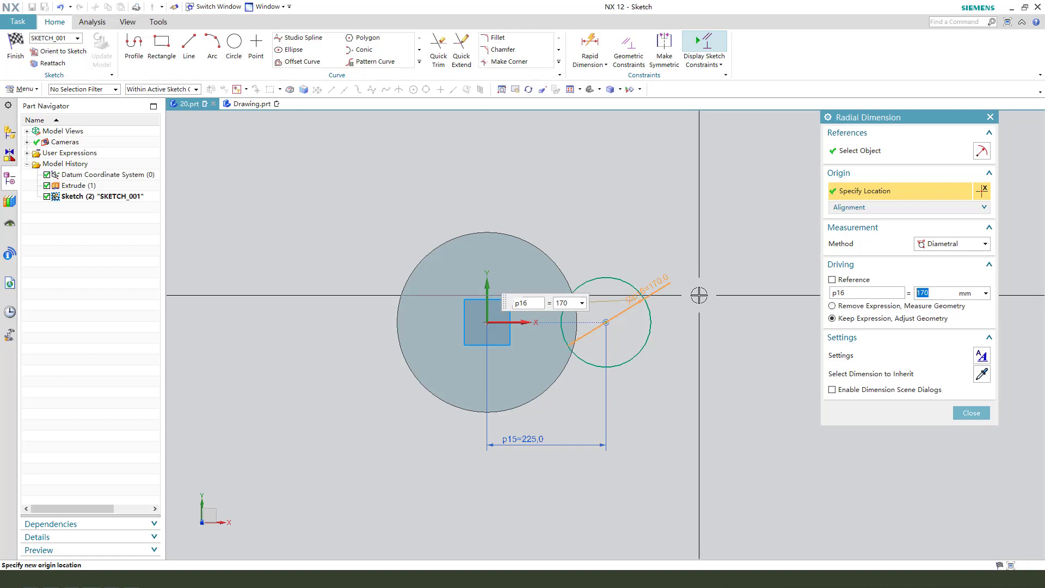
{"action": "left_click", "coordinate": [970, 412]}
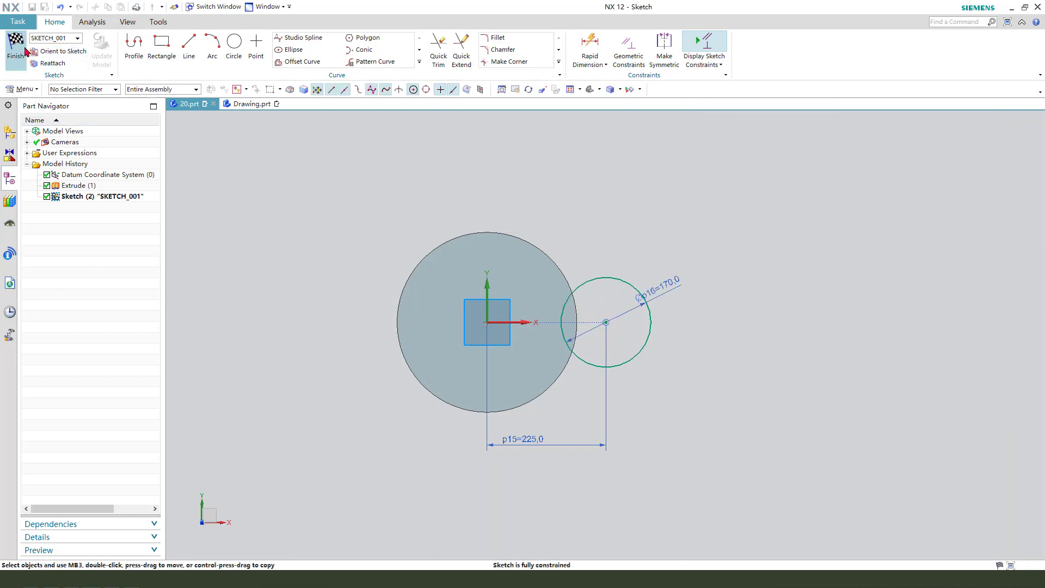
{"action": "left_click", "coordinate": [15, 47]}
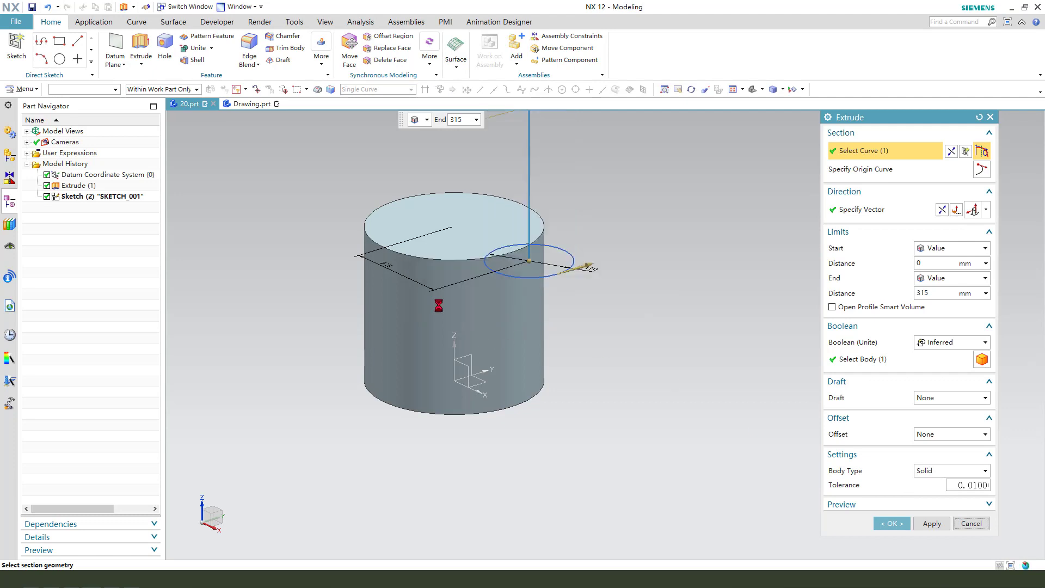
{"action": "left_click", "coordinate": [971, 524]}
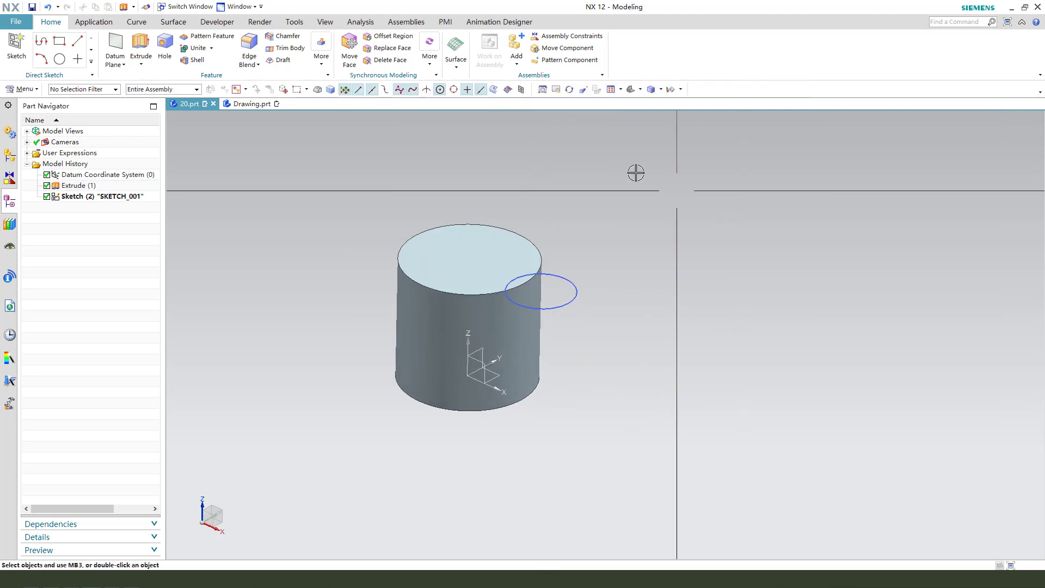
{"action": "mouse_move", "coordinate": [172, 22]}
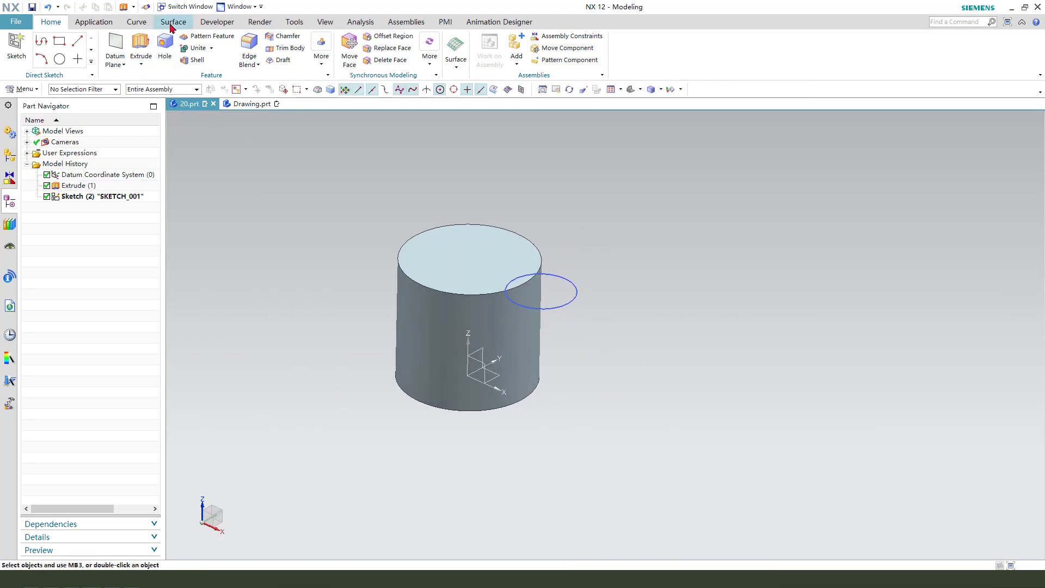
Loft a Through Curves solid from the small 170 circle to the cylinder's base circle with aligned directions.
{"action": "left_click", "coordinate": [173, 22]}
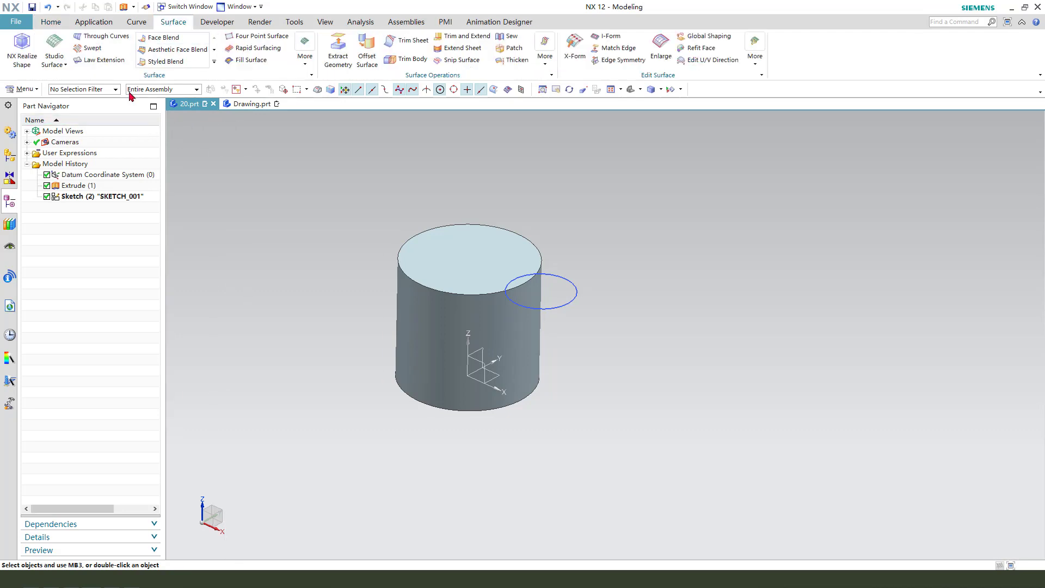
{"action": "mouse_move", "coordinate": [105, 36]}
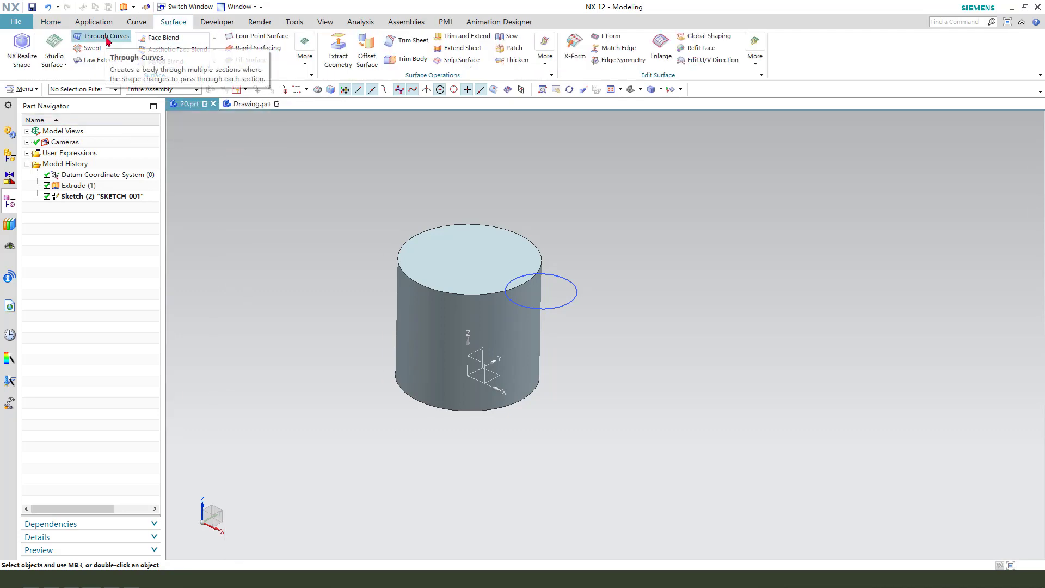
{"action": "left_click", "coordinate": [105, 36]}
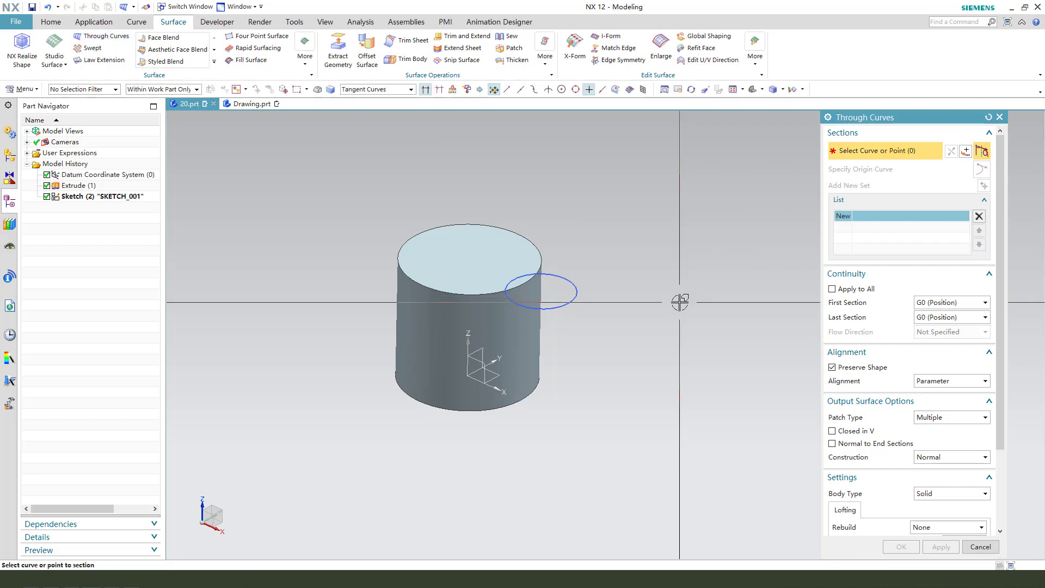
{"action": "left_click", "coordinate": [540, 291]}
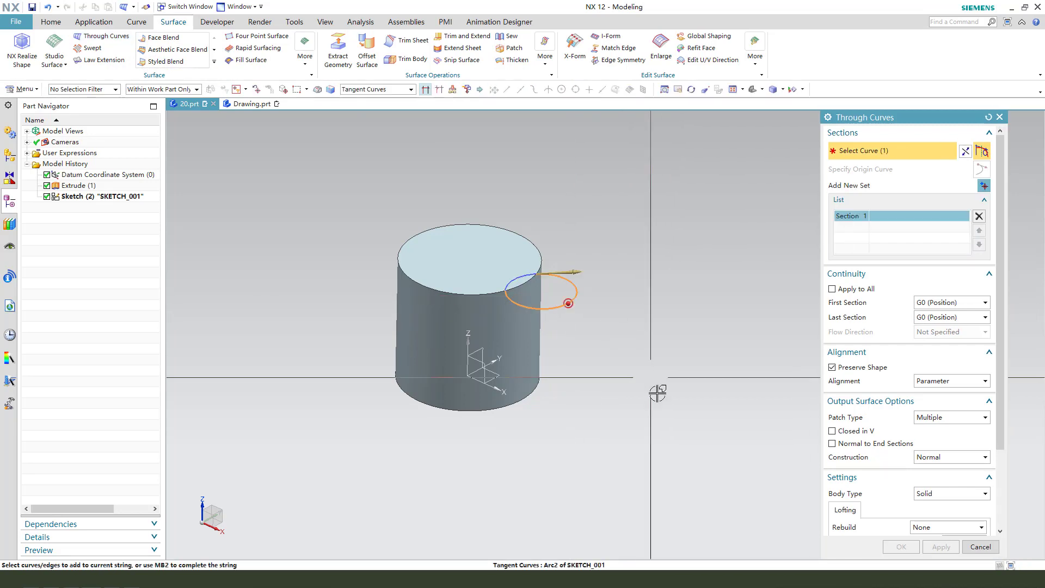
{"action": "left_click", "coordinate": [525, 271]}
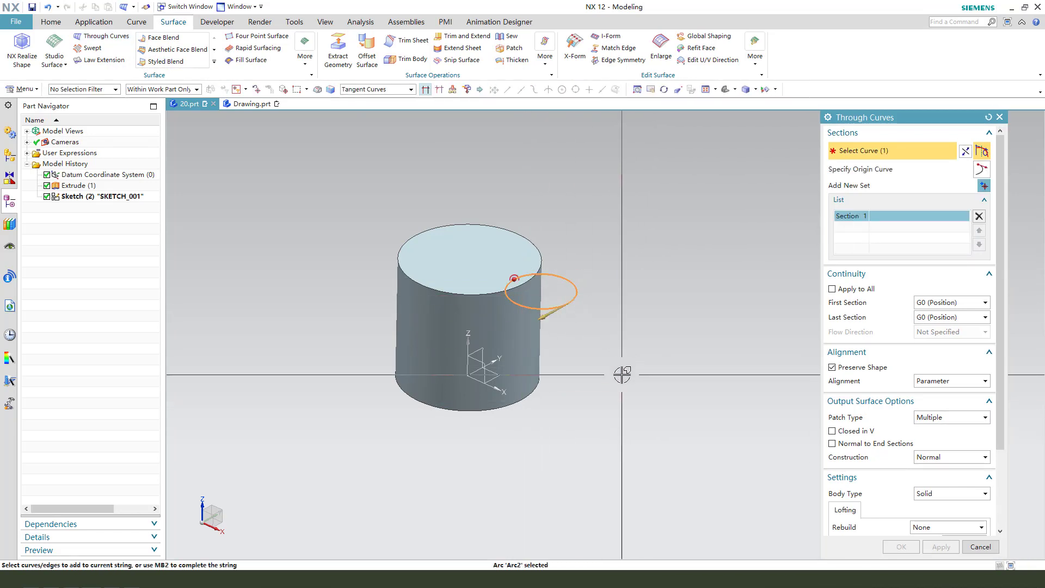
{"action": "left_click", "coordinate": [983, 185]}
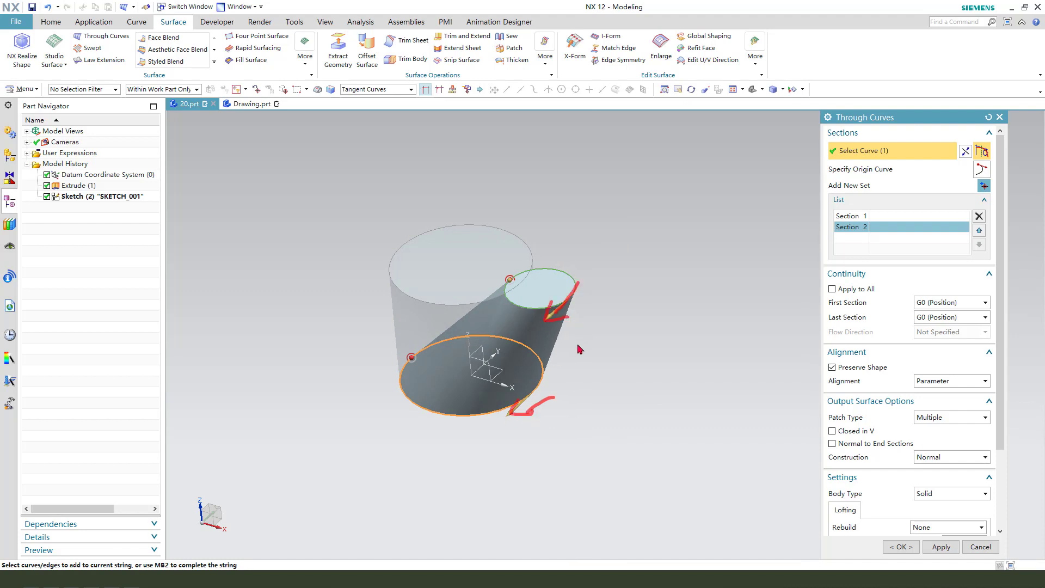
{"action": "left_click", "coordinate": [901, 547]}
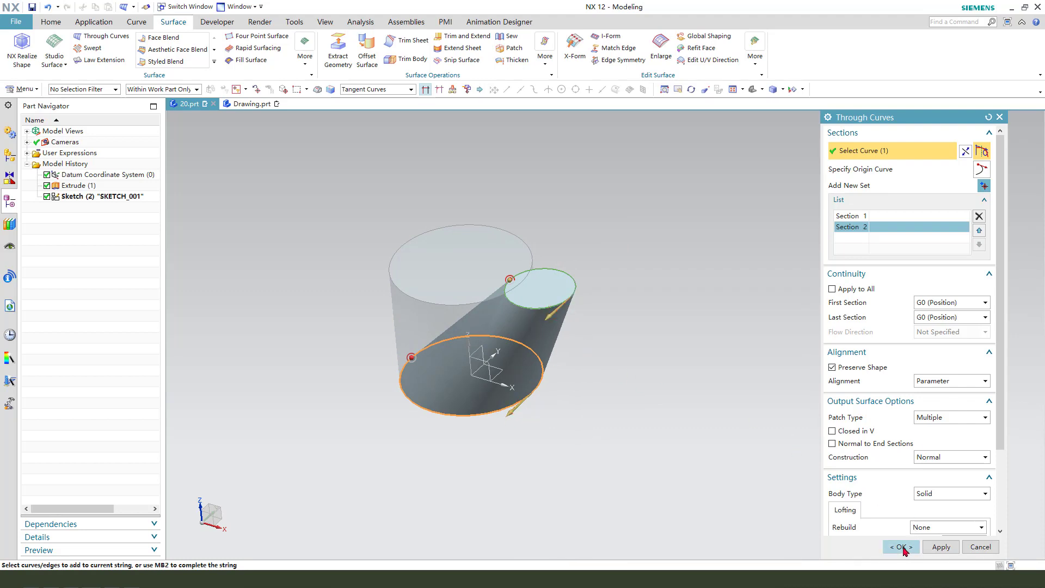
{"action": "left_click", "coordinate": [900, 547]}
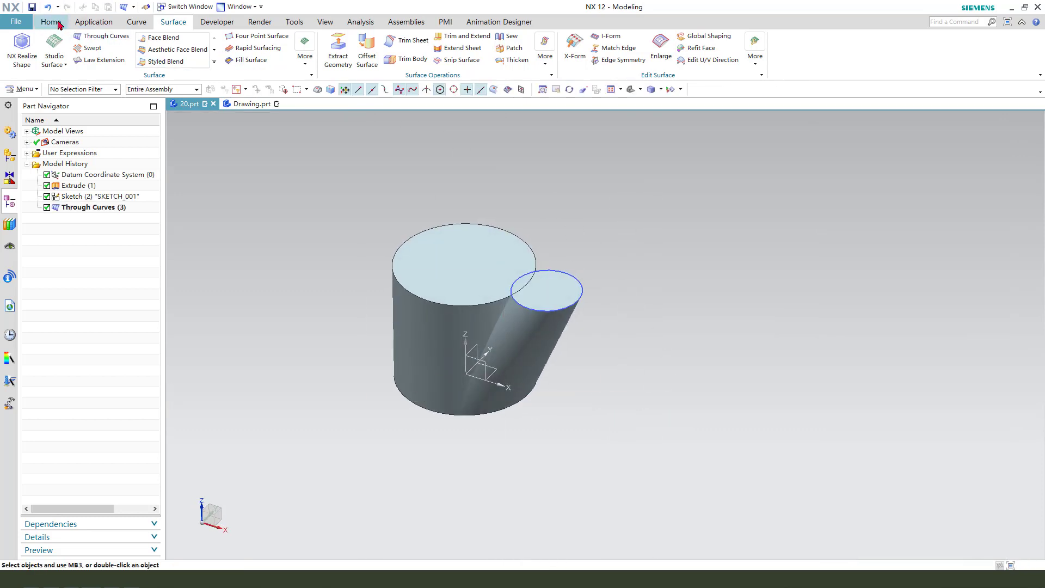
Delete the original cylinder body, leaving only the slanted loft.
{"action": "left_click", "coordinate": [50, 22]}
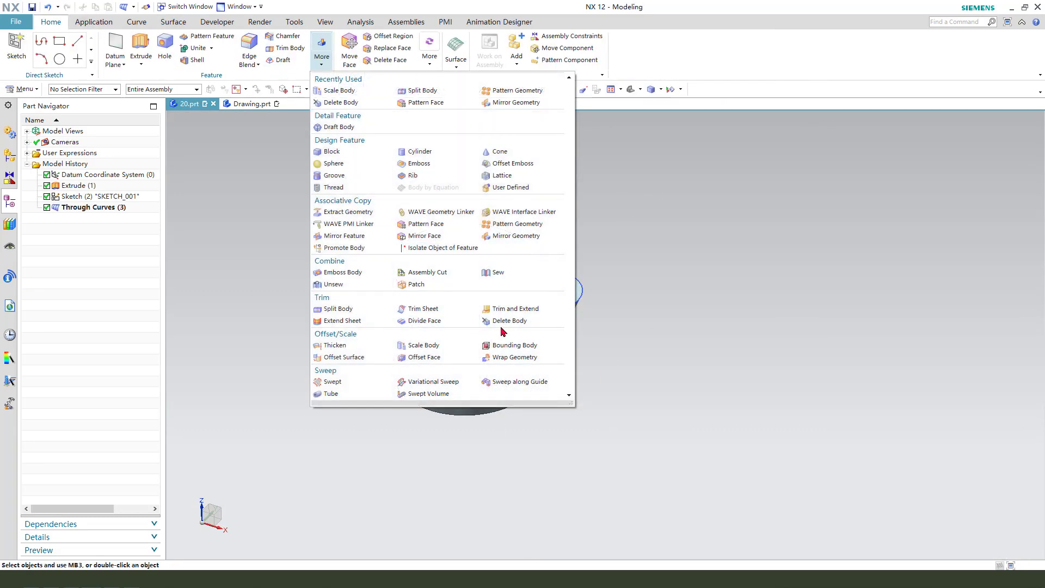
{"action": "left_click", "coordinate": [509, 321]}
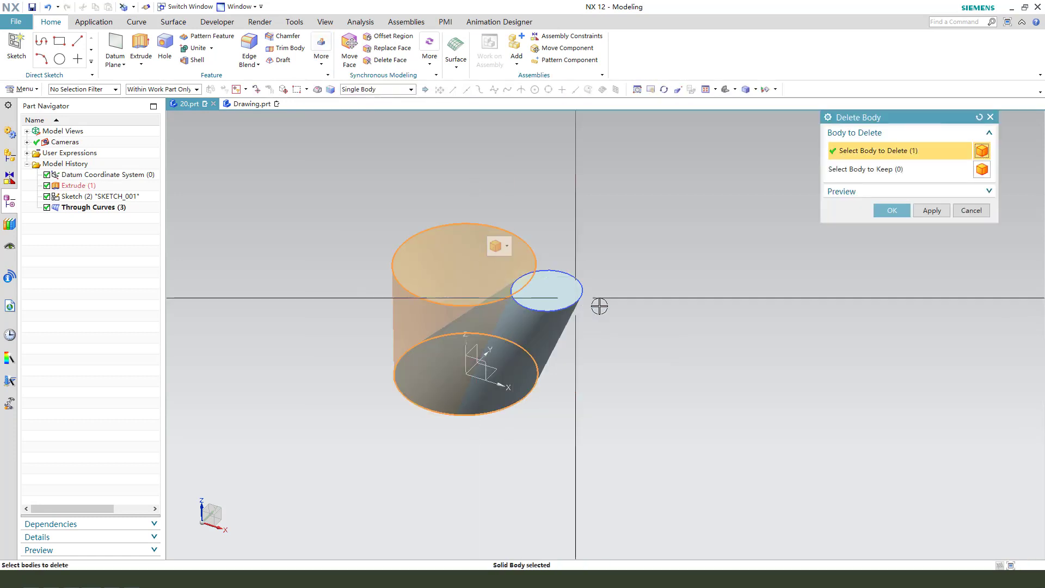
{"action": "left_click", "coordinate": [891, 210]}
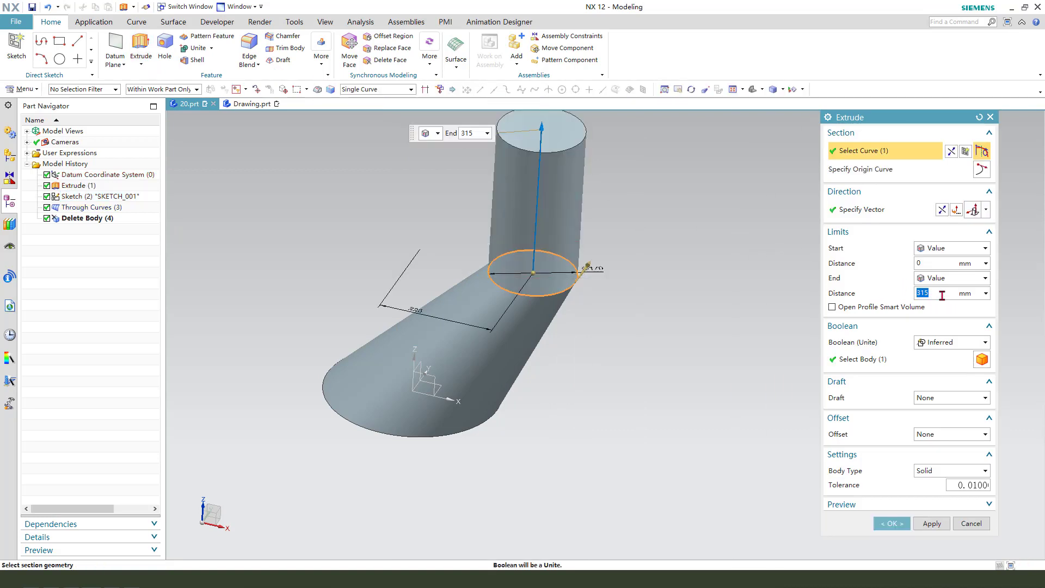
Extrude the top circle 25 mm and unite it with the tapered pipe as a collar.
{"action": "type", "text": "25"}
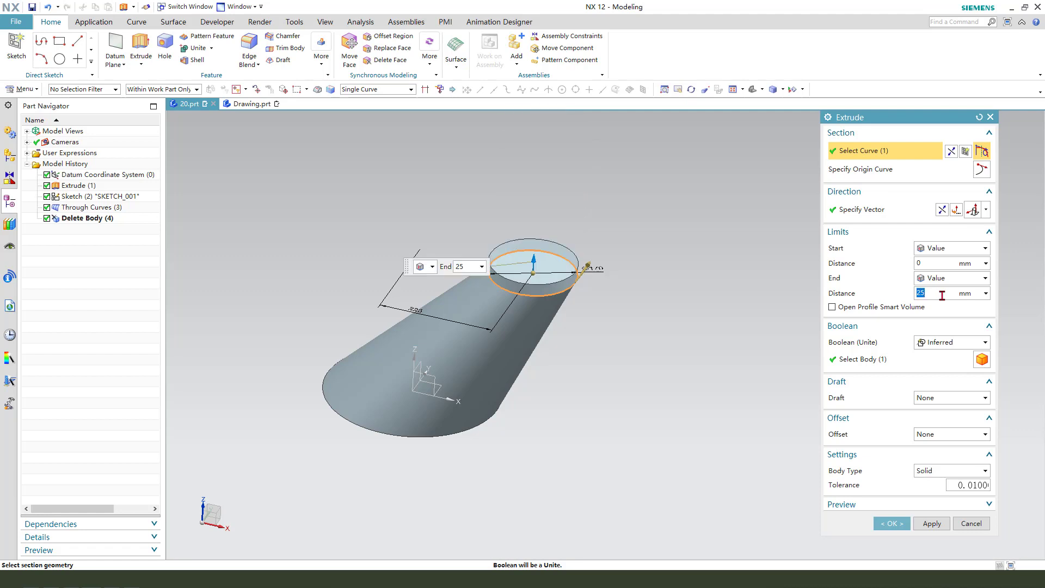
{"action": "left_click", "coordinate": [986, 342]}
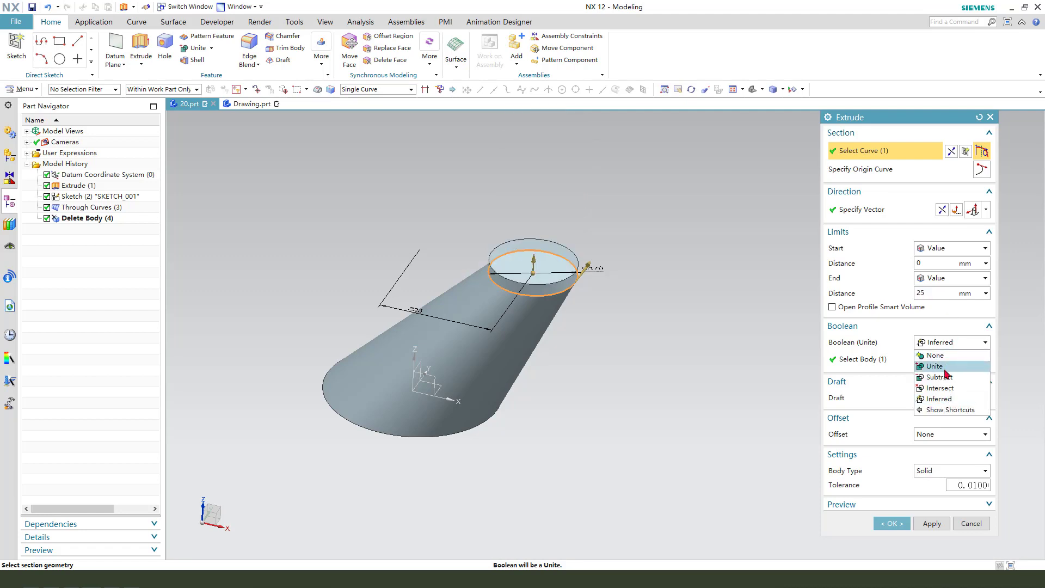
{"action": "left_click", "coordinate": [935, 366]}
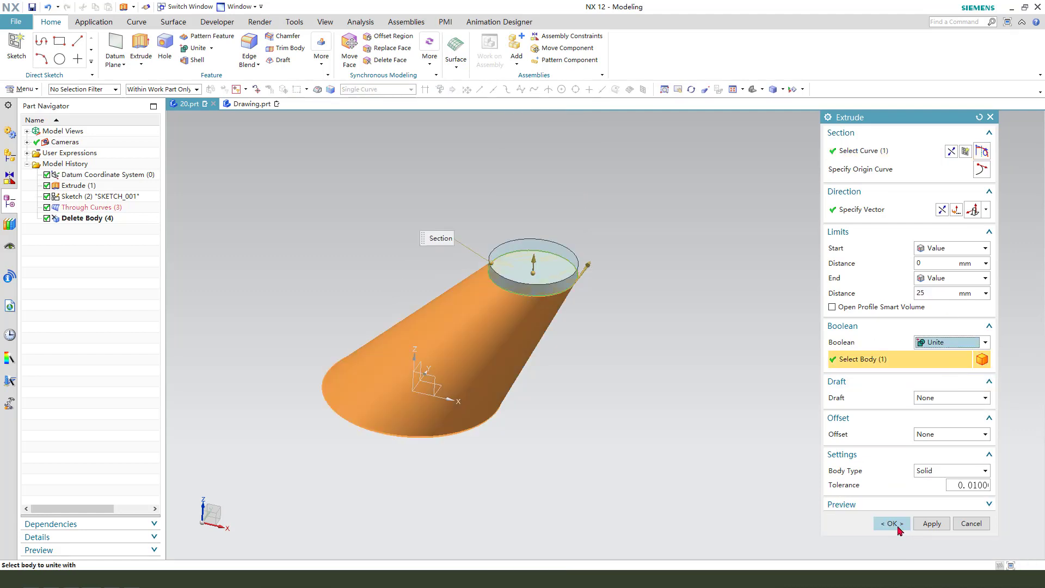
{"action": "left_click", "coordinate": [891, 524]}
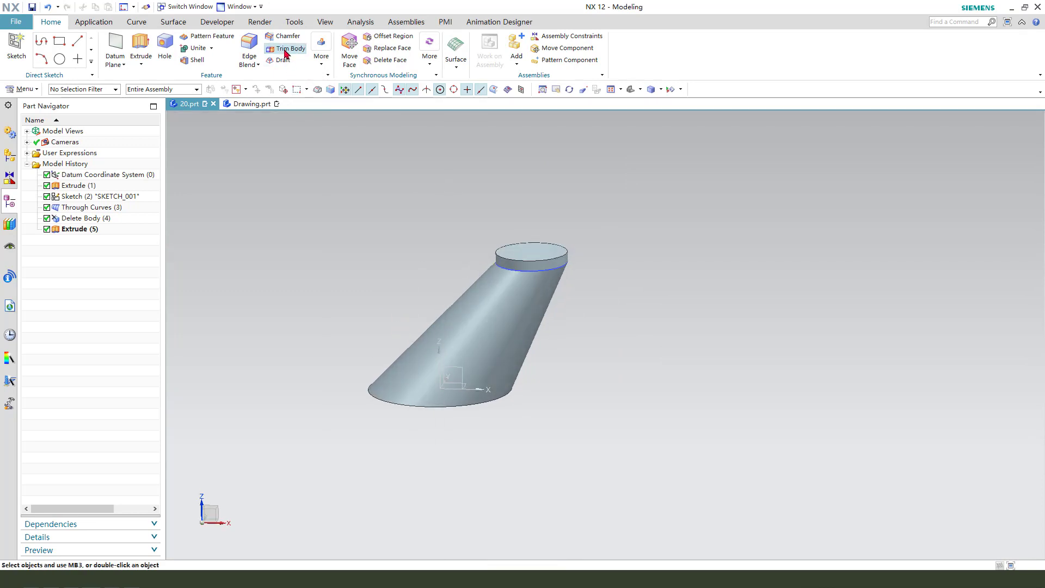
Trim the collared pipe with the YZ datum plane, reversing direction to keep the wanted half.
{"action": "left_click", "coordinate": [285, 48]}
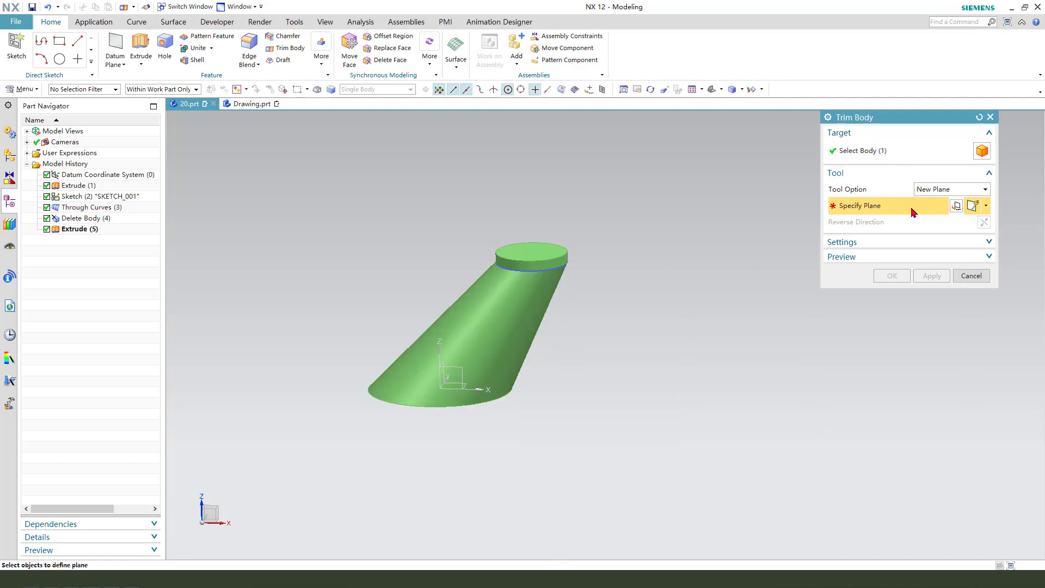
{"action": "left_click", "coordinate": [984, 189]}
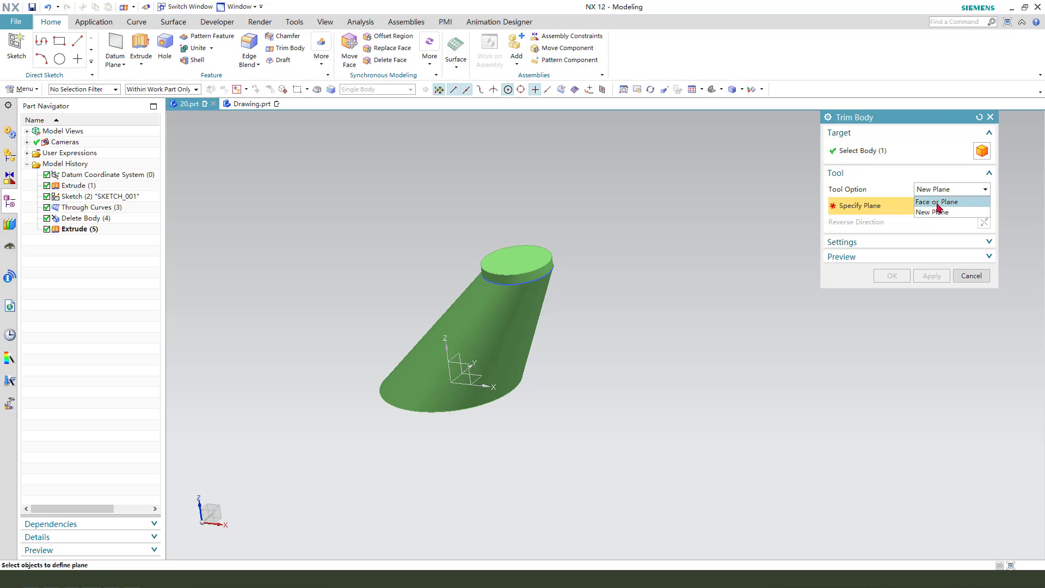
{"action": "left_click", "coordinate": [938, 201]}
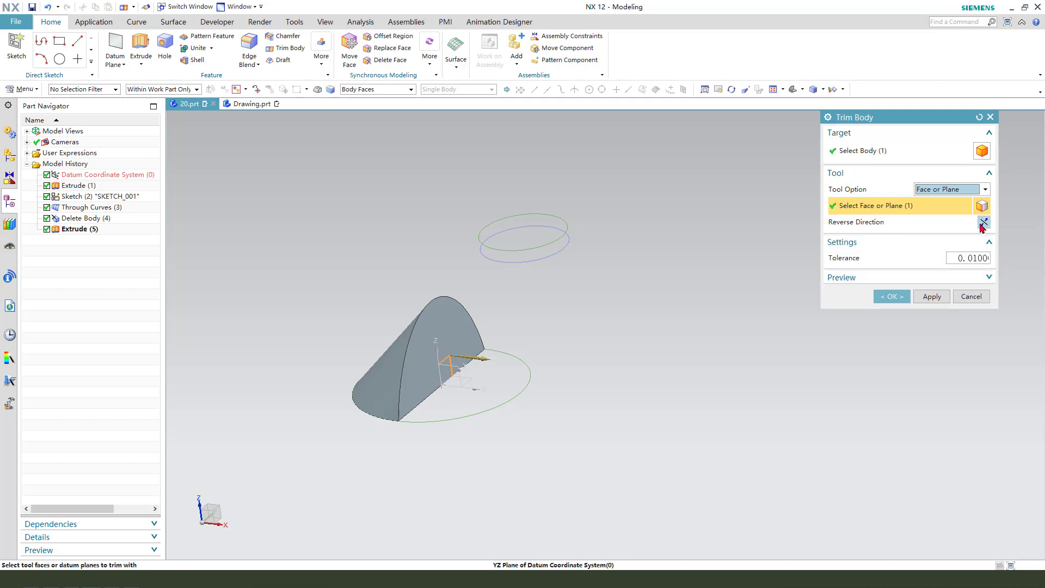
{"action": "left_click", "coordinate": [984, 222]}
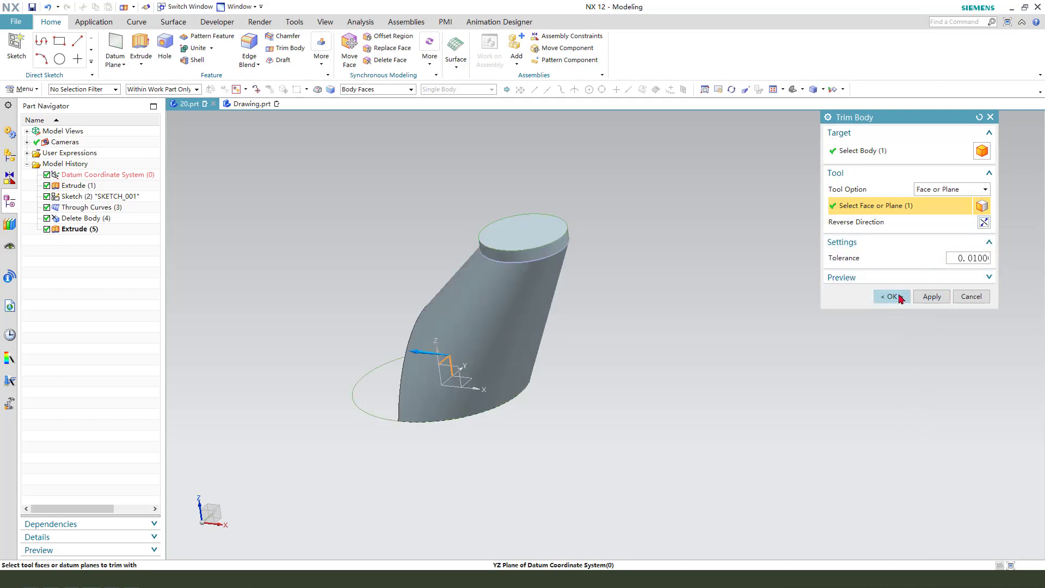
{"action": "left_click", "coordinate": [890, 297]}
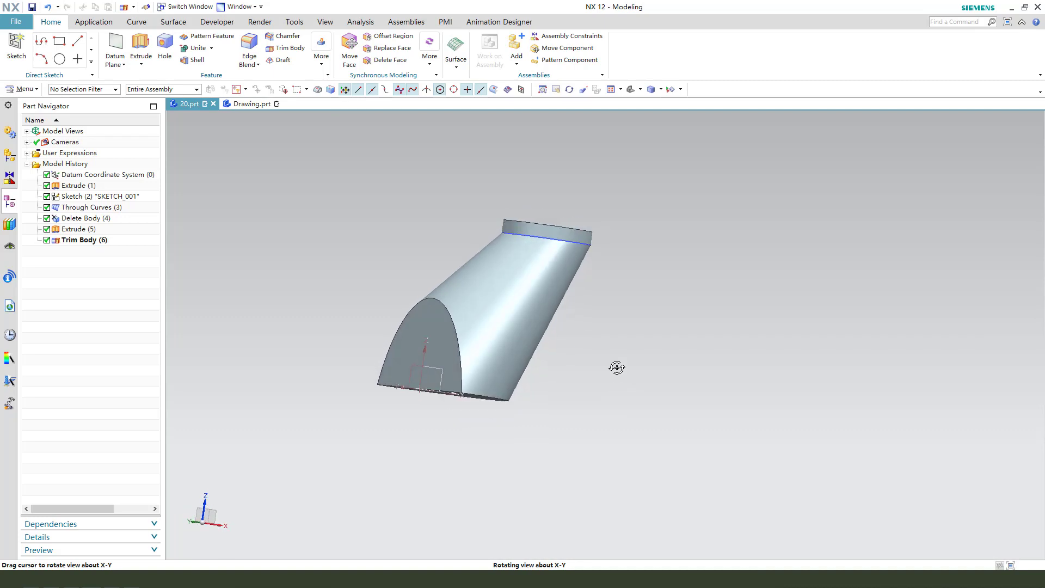
Mirror the half pipe and unite both halves into one Y-shaped body.
{"action": "left_click", "coordinate": [322, 48]}
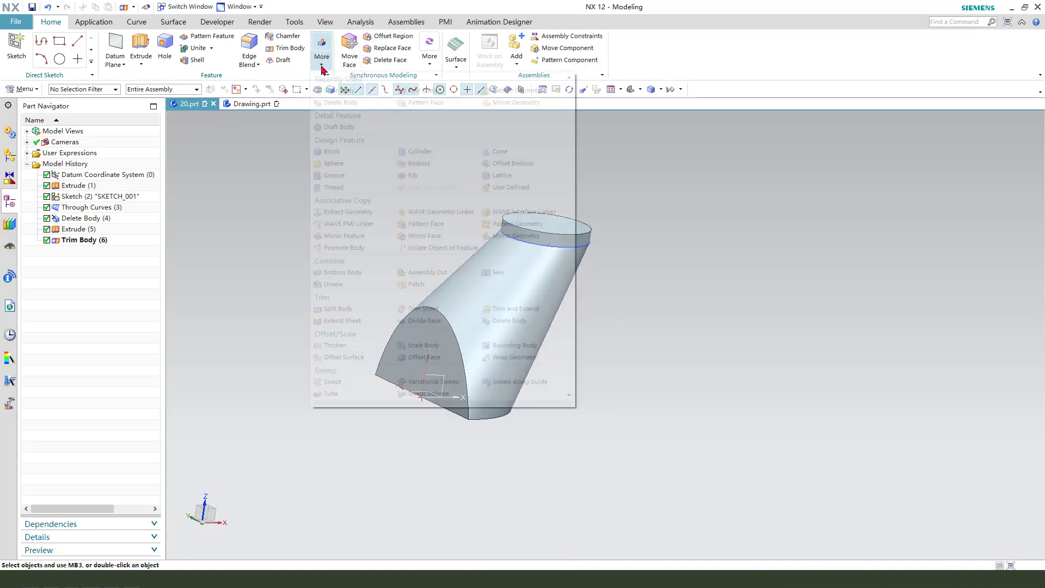
{"action": "mouse_move", "coordinate": [514, 102]}
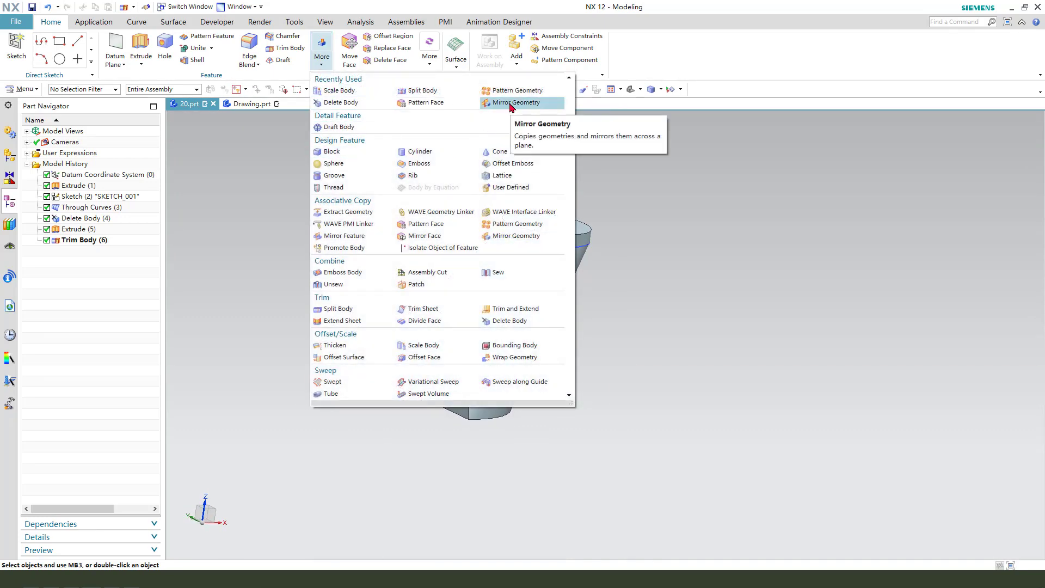
{"action": "left_click", "coordinate": [514, 101]}
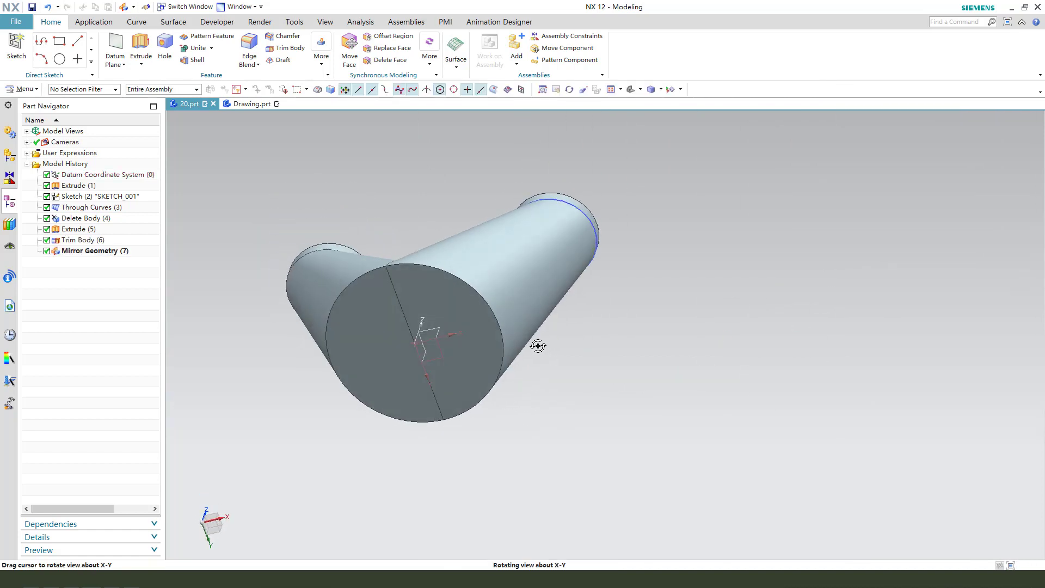
{"action": "left_click", "coordinate": [193, 47]}
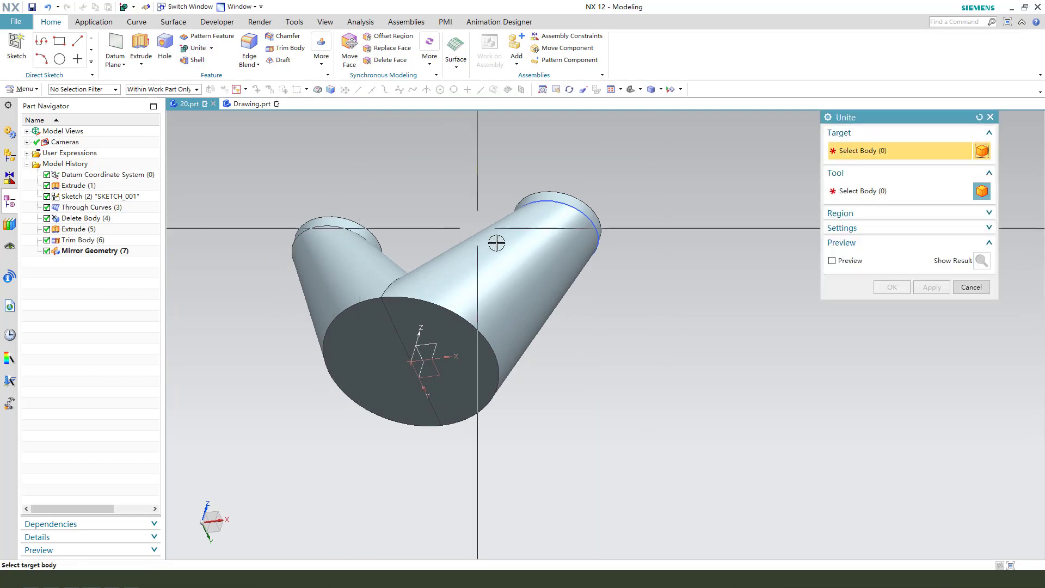
{"action": "left_click", "coordinate": [333, 279]}
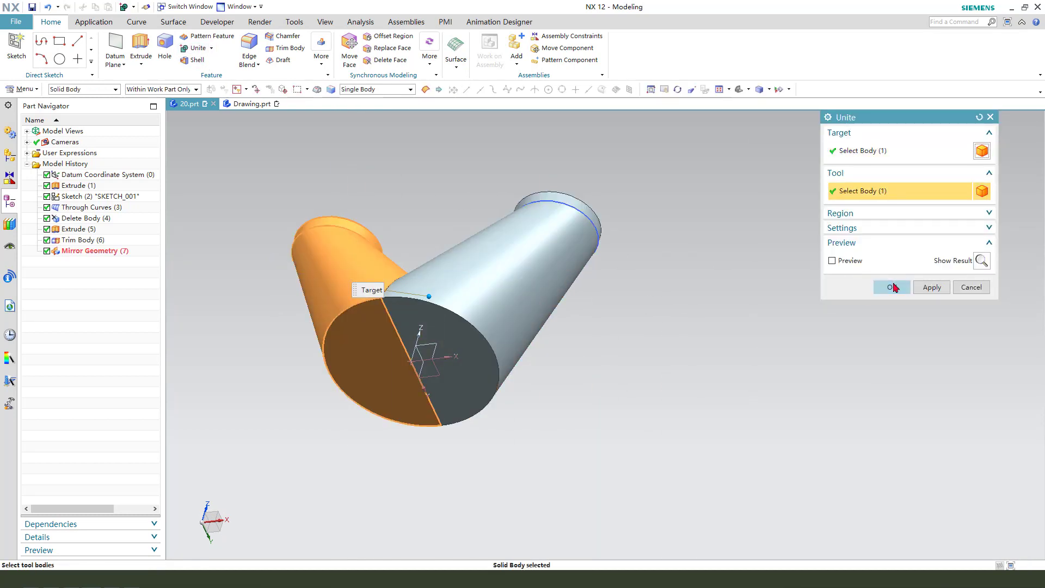
{"action": "left_click", "coordinate": [890, 287]}
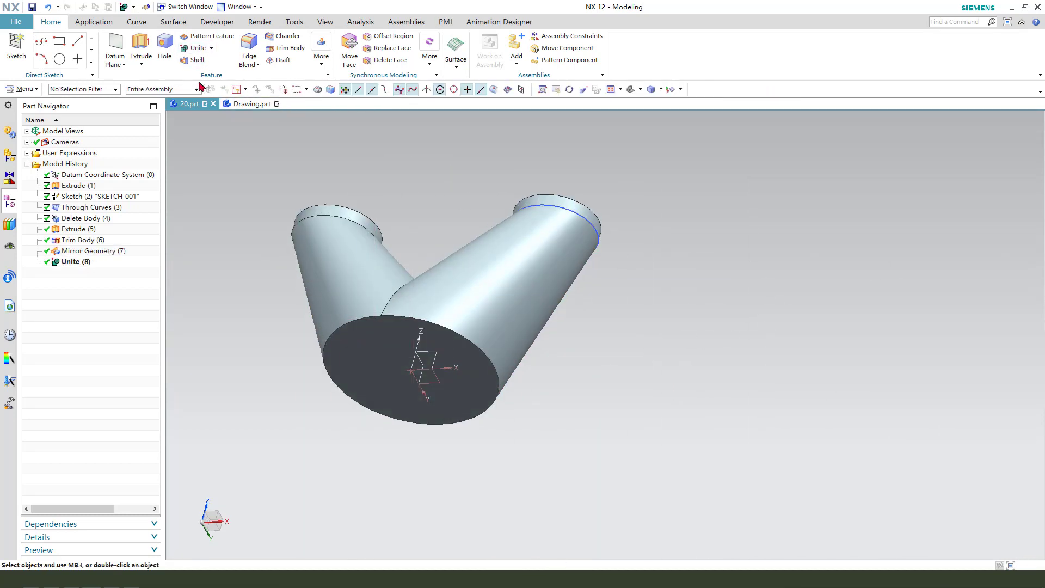
Extrude the bottom region-boundary circle 60 mm united as a collar, then begin shelling the body.
{"action": "left_click", "coordinate": [140, 50]}
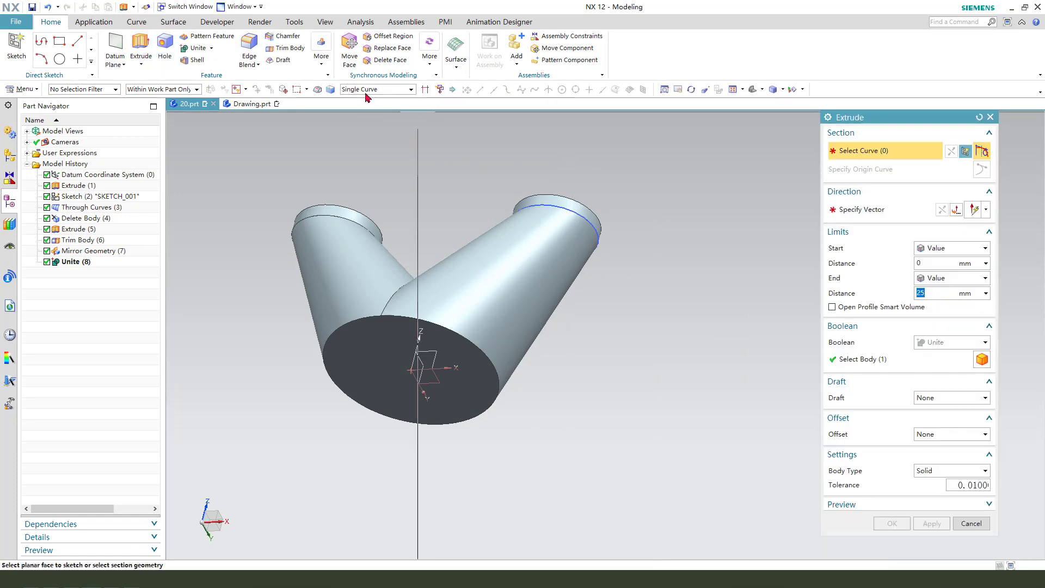
{"action": "left_click", "coordinate": [409, 89]}
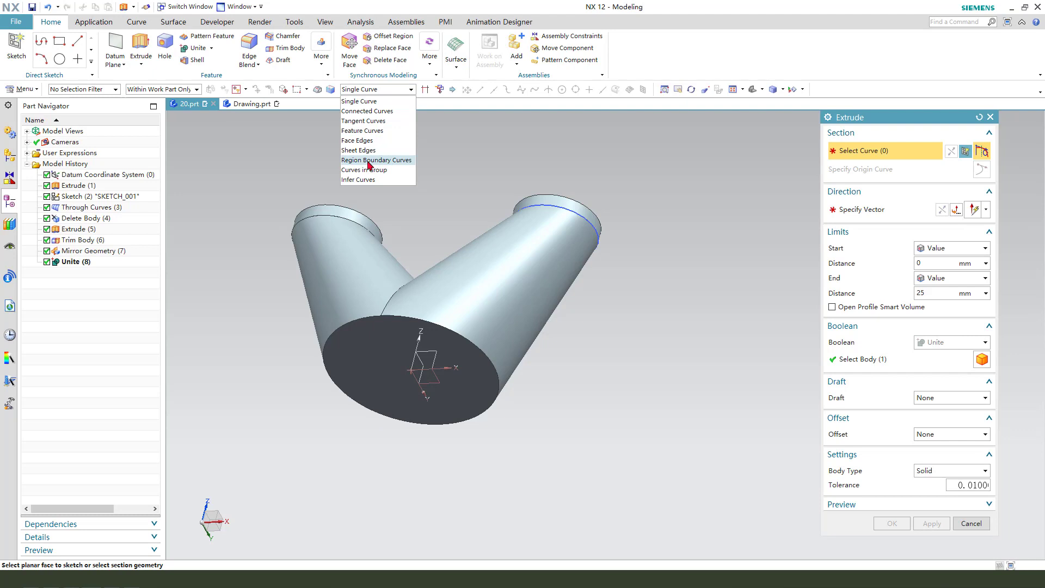
{"action": "left_click", "coordinate": [376, 160]}
{"action": "type", "text": "60"}
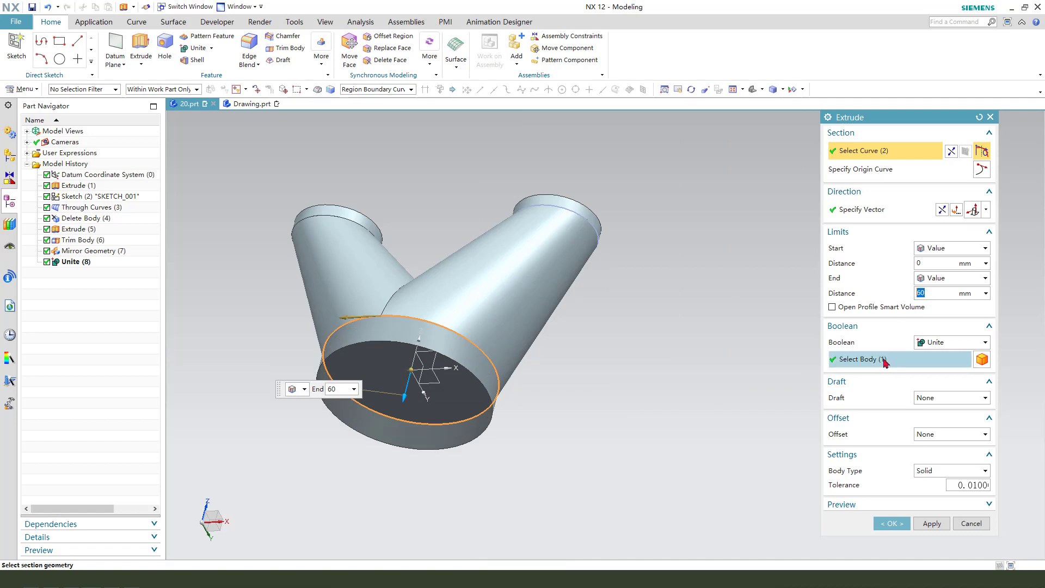
{"action": "left_click", "coordinate": [891, 523]}
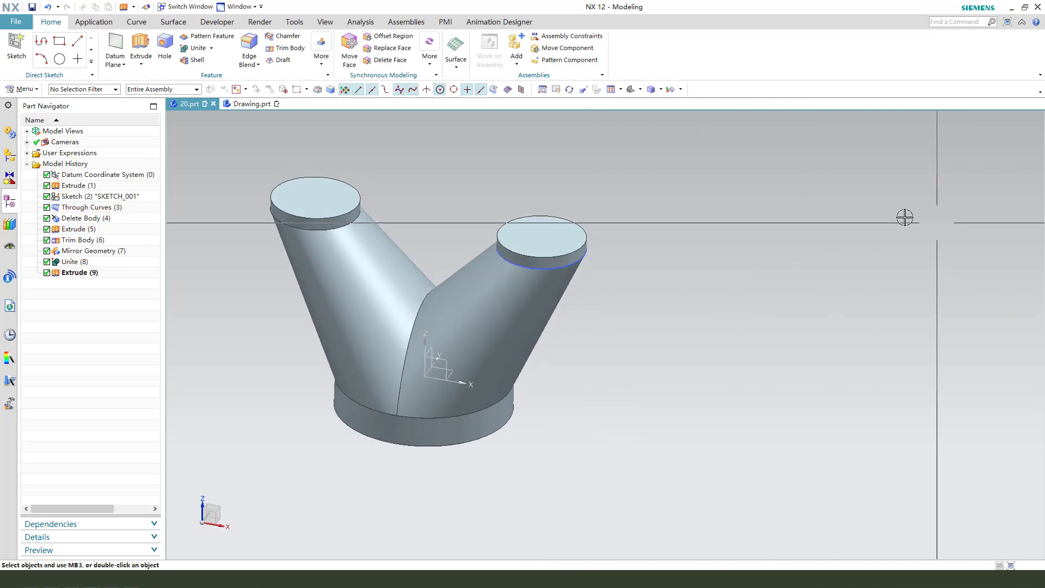
{"action": "left_click", "coordinate": [198, 60]}
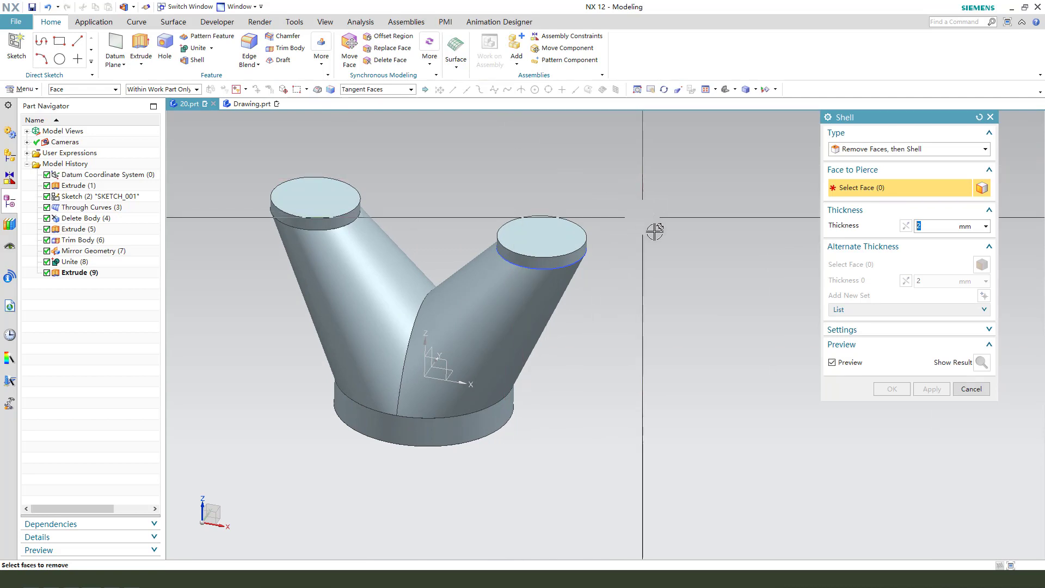
Back out of Shell and apply a 10 mm edge blend to the branch intersection seam.
{"action": "left_click", "coordinate": [971, 389]}
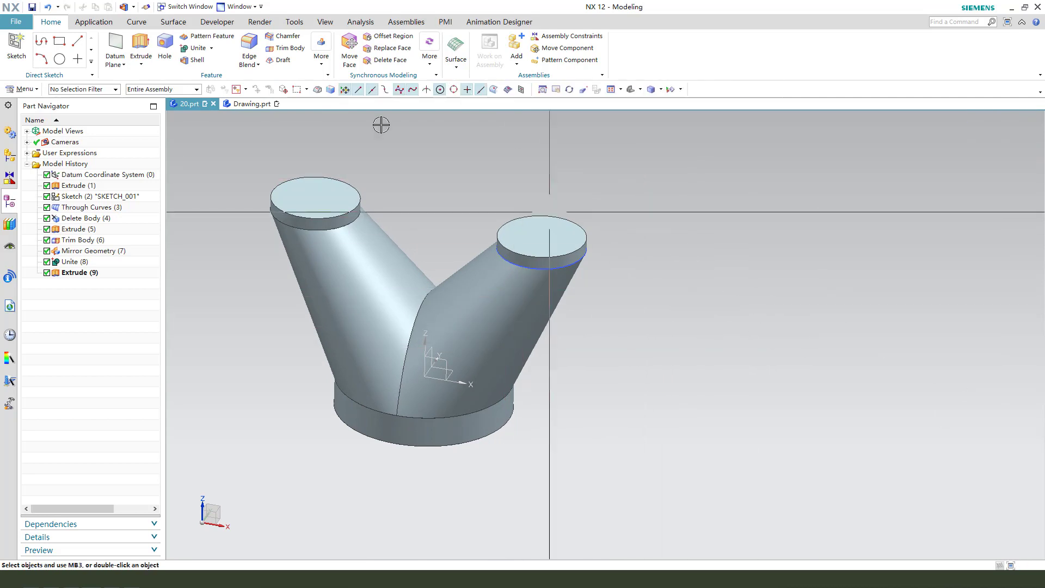
{"action": "left_click", "coordinate": [249, 48]}
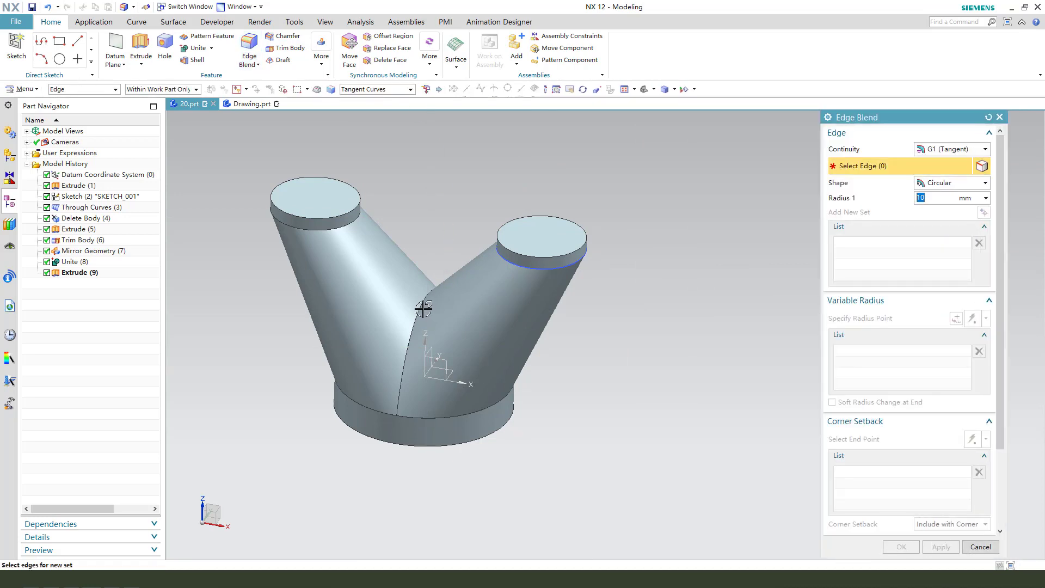
{"action": "left_click", "coordinate": [427, 293]}
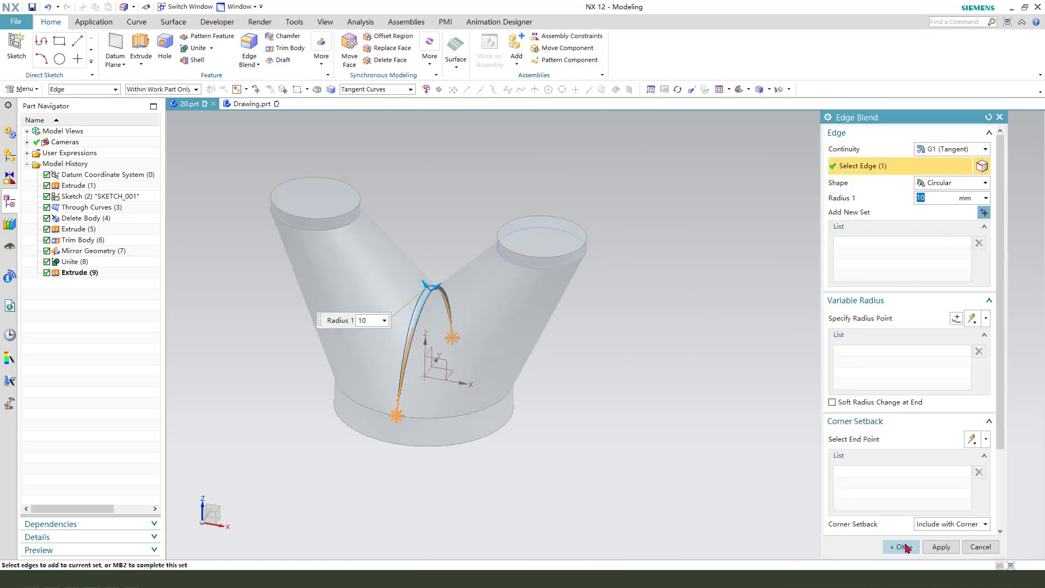
{"action": "left_click", "coordinate": [899, 546]}
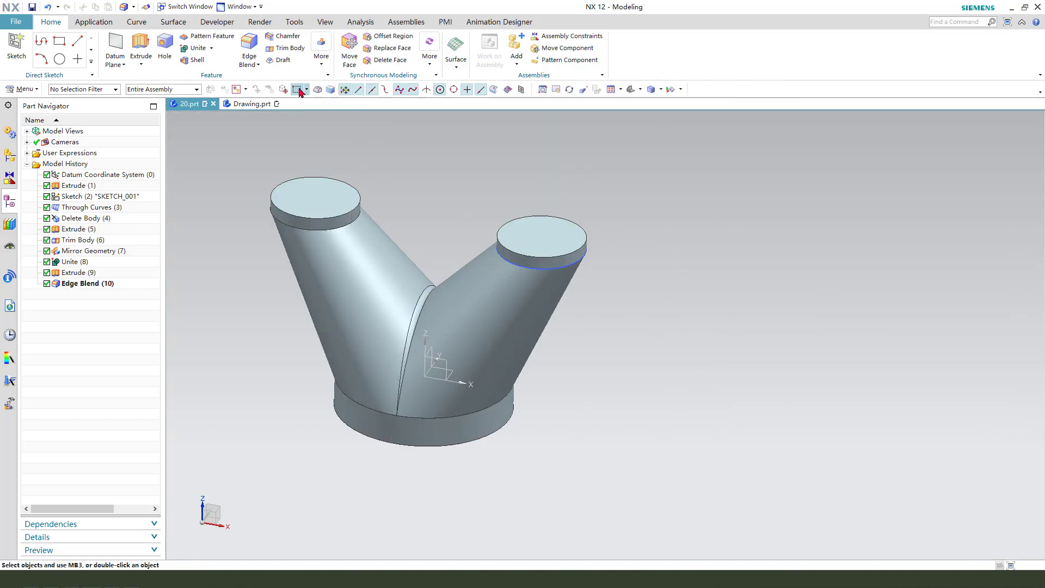
Shell the pipe body to 5 mm walls with the three end faces removed.
{"action": "left_click", "coordinate": [195, 60]}
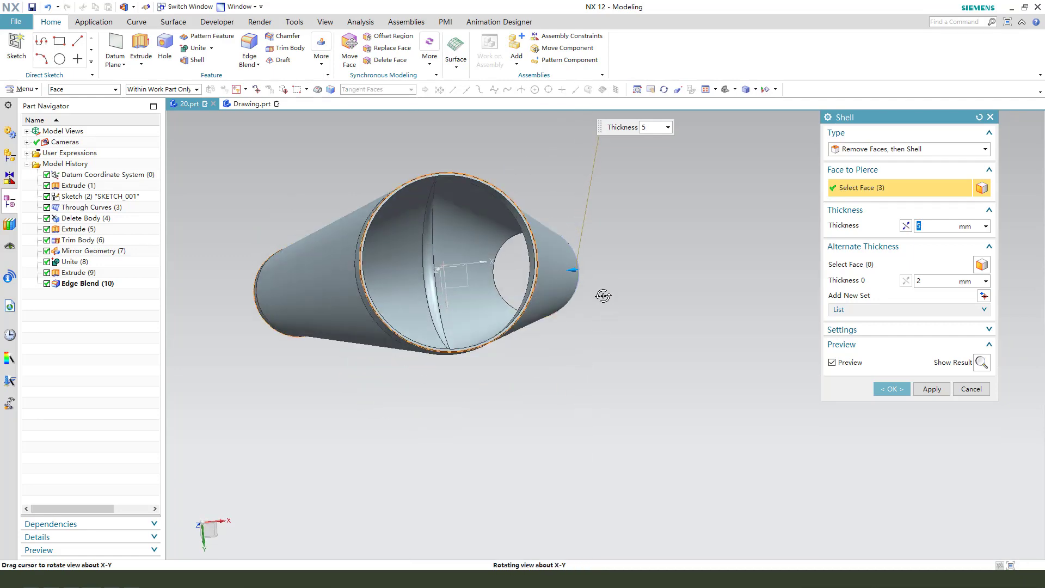
{"action": "left_click", "coordinate": [891, 389]}
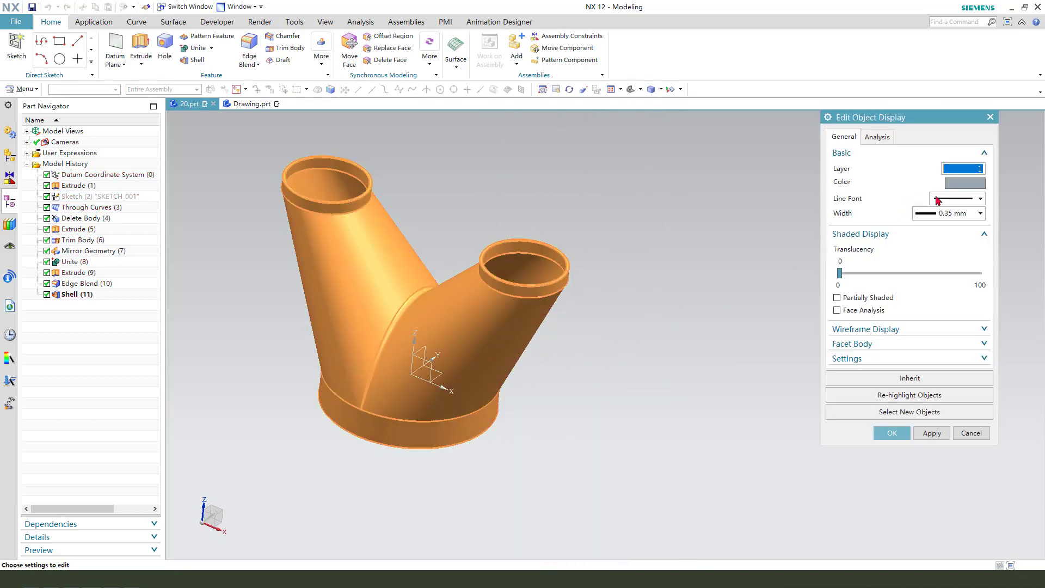
Set the pipe body's display colour to yellow.
{"action": "left_click", "coordinate": [964, 181]}
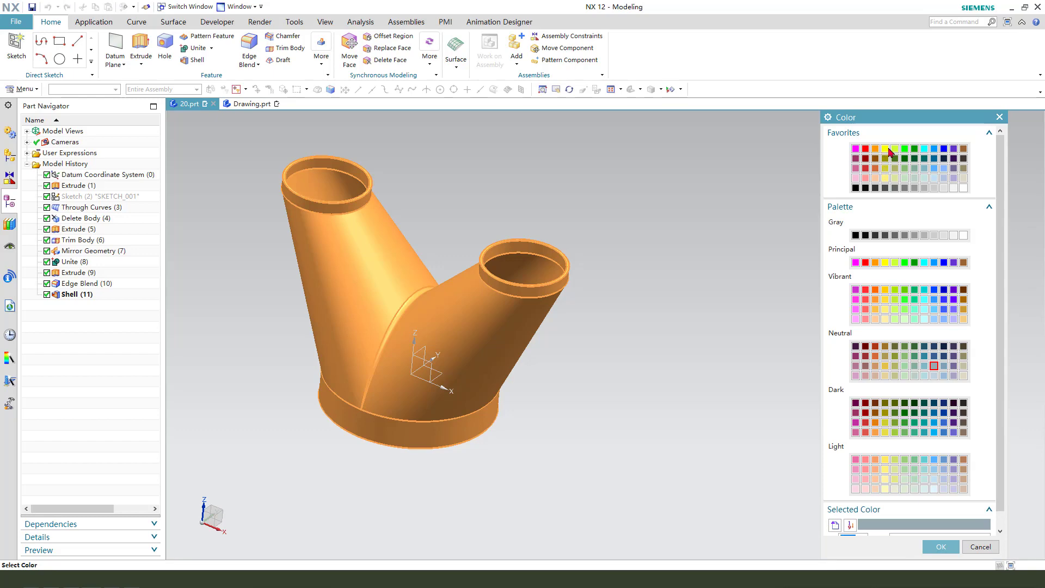
{"action": "left_click", "coordinate": [884, 148]}
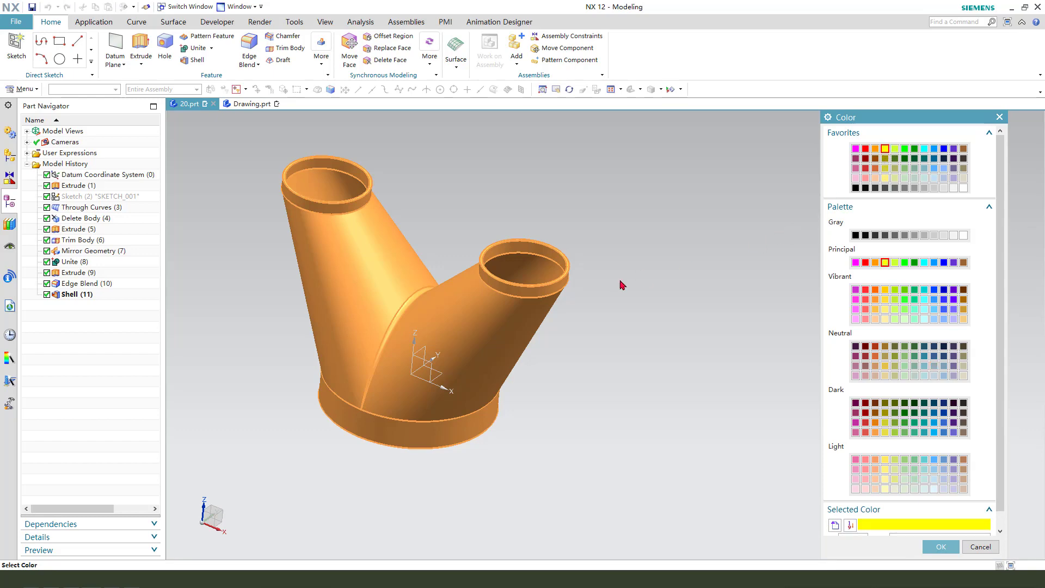
{"action": "left_click", "coordinate": [940, 546]}
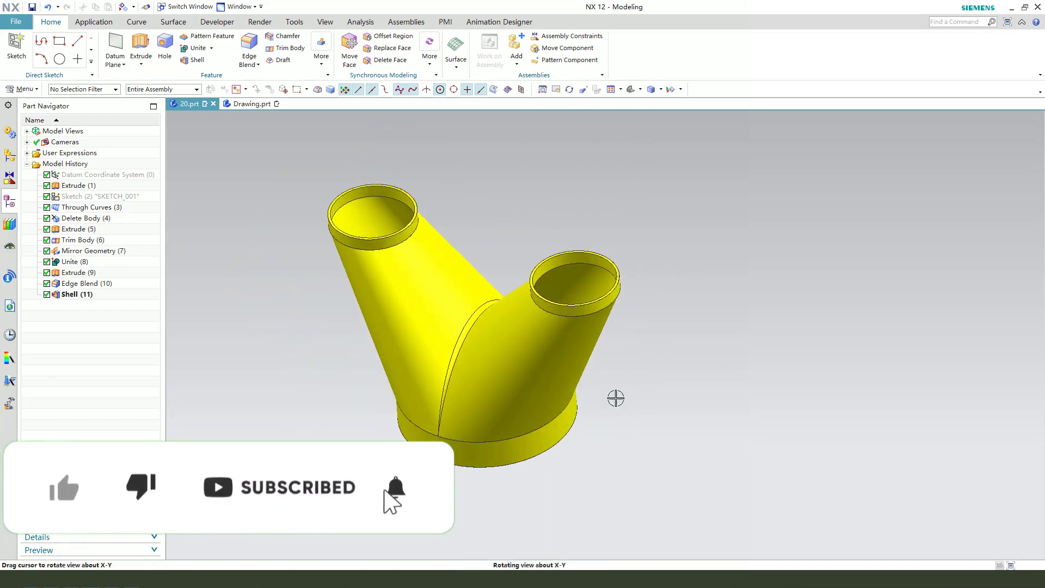
Check the model against Drawing.prt and return to 20.prt.
{"action": "left_click", "coordinate": [253, 104]}
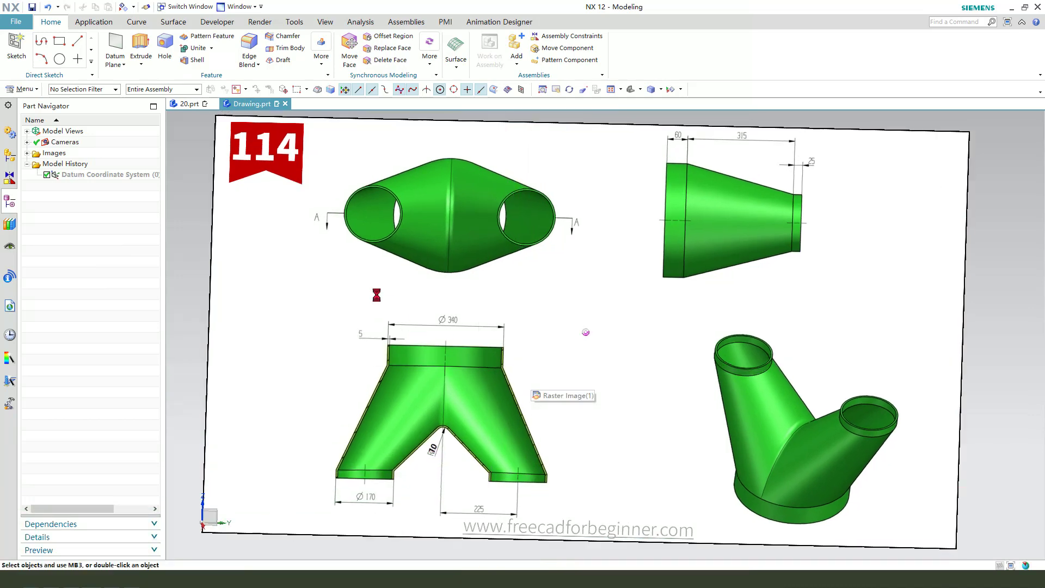
{"action": "left_click", "coordinate": [187, 103]}
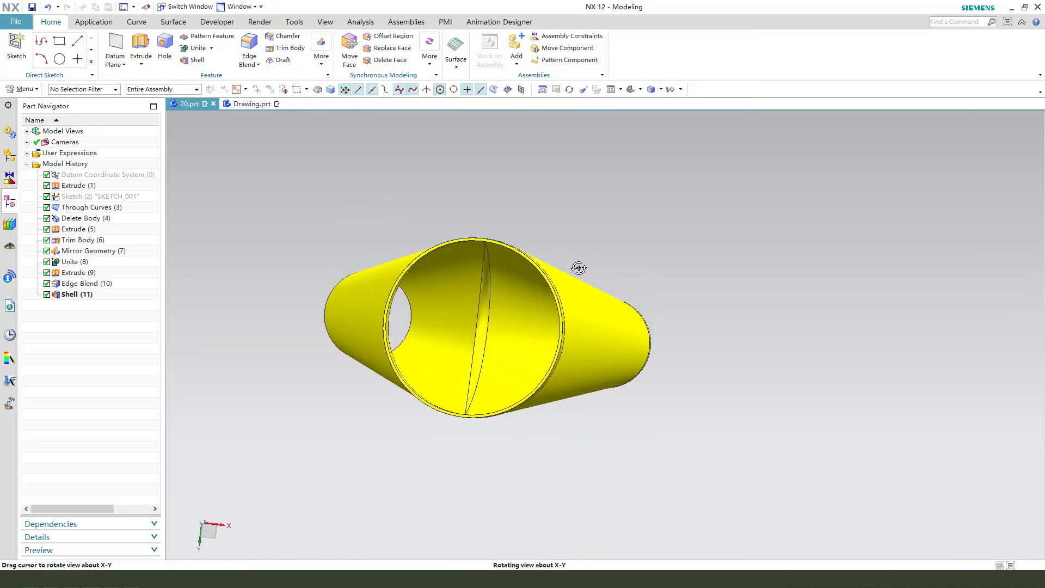